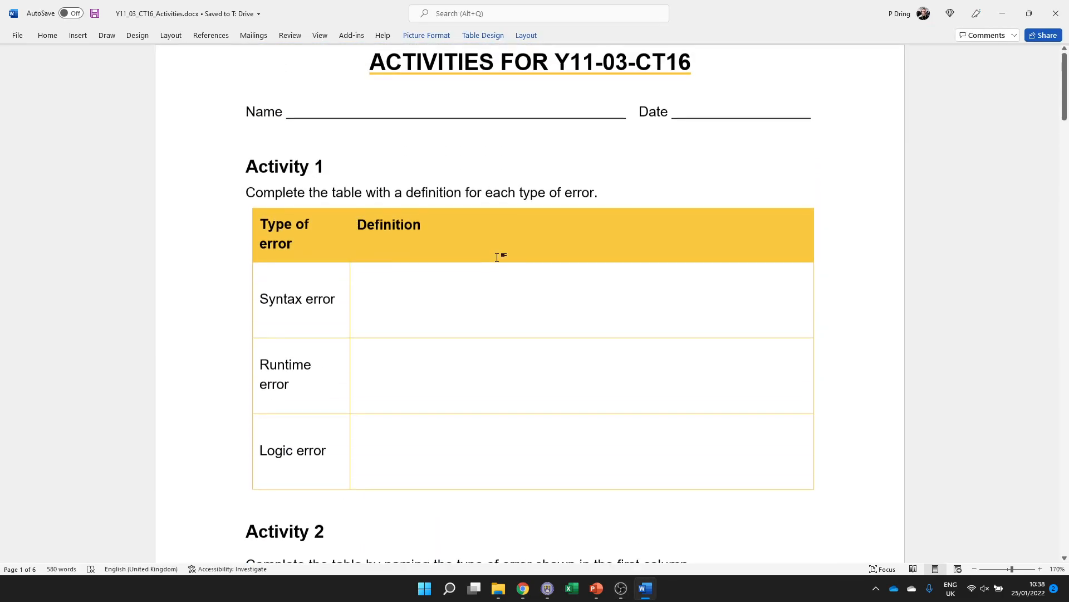
# Click through the Syntax/Logic error definition cells and the circumference snippet's Type of error cells.
pyautogui.click(398, 300)
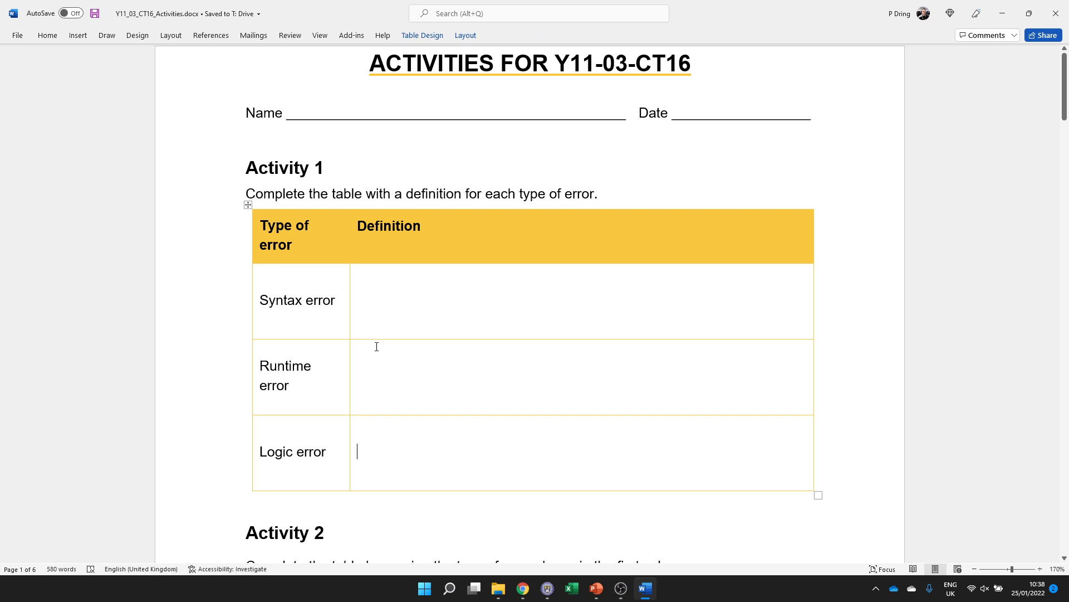
pyautogui.click(356, 301)
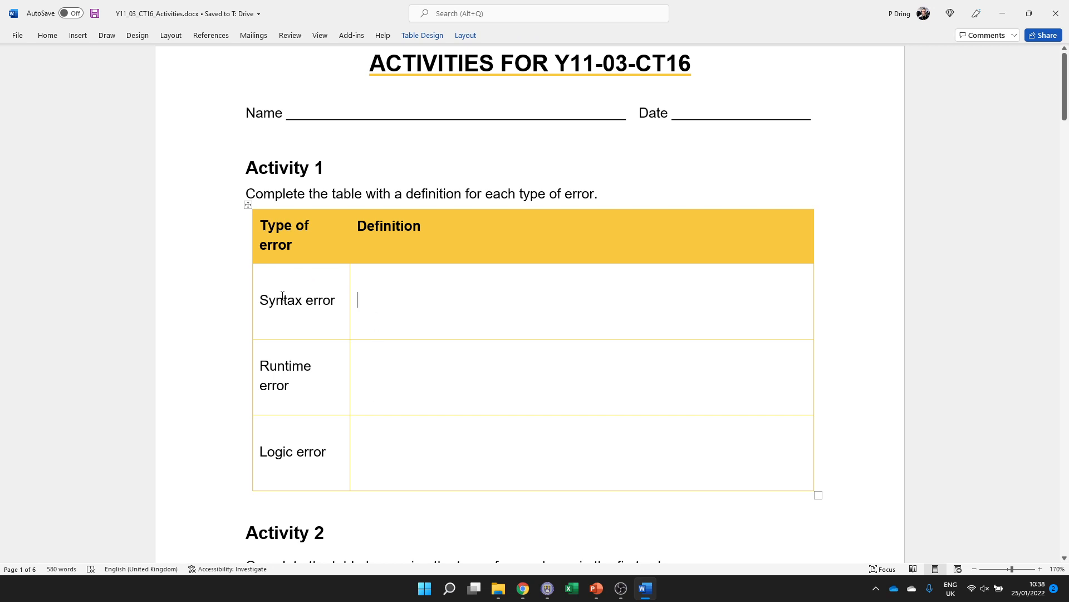
pyautogui.moveTo(359, 282)
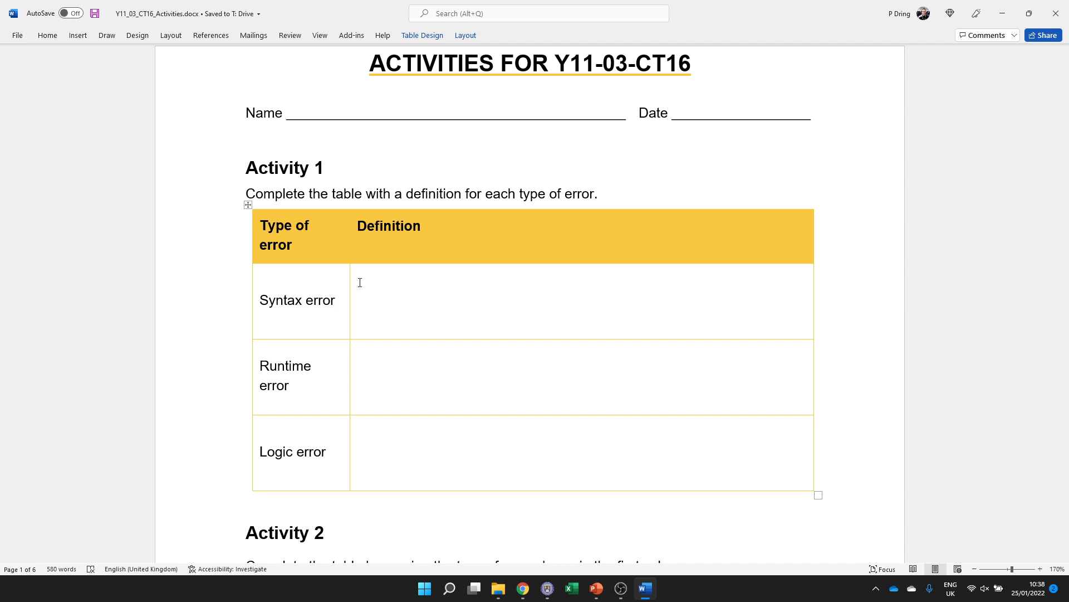
pyautogui.click(356, 300)
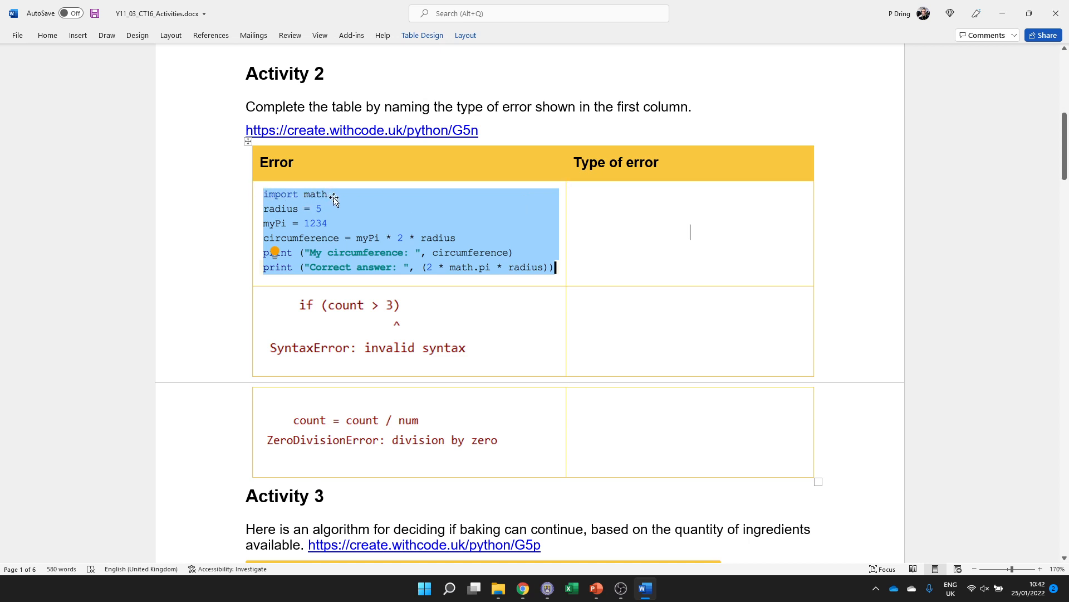
pyautogui.moveTo(331, 200)
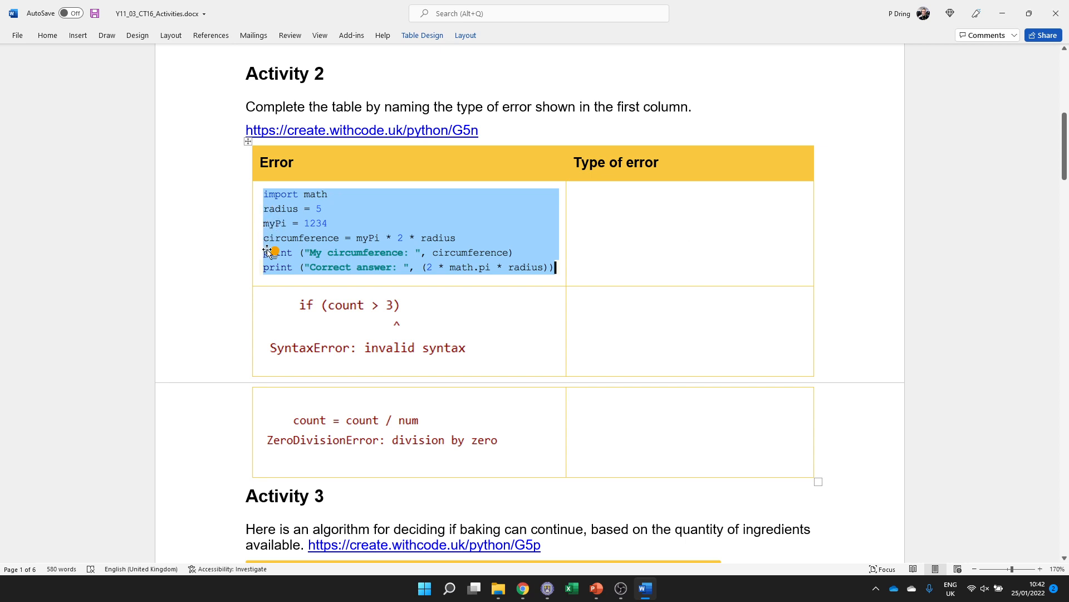
pyautogui.moveTo(564, 354)
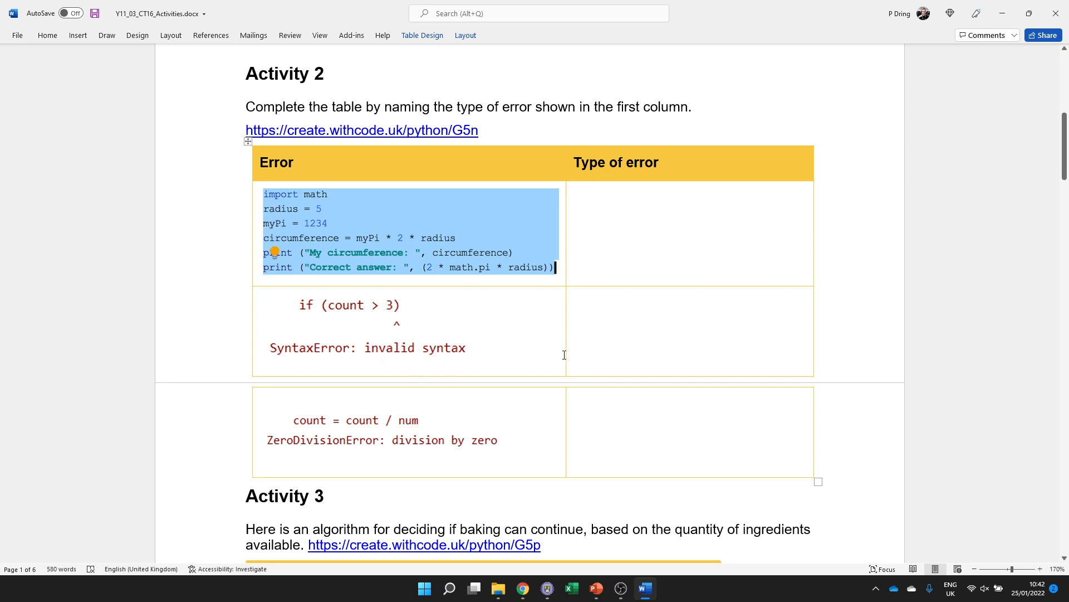
pyautogui.moveTo(783, 255)
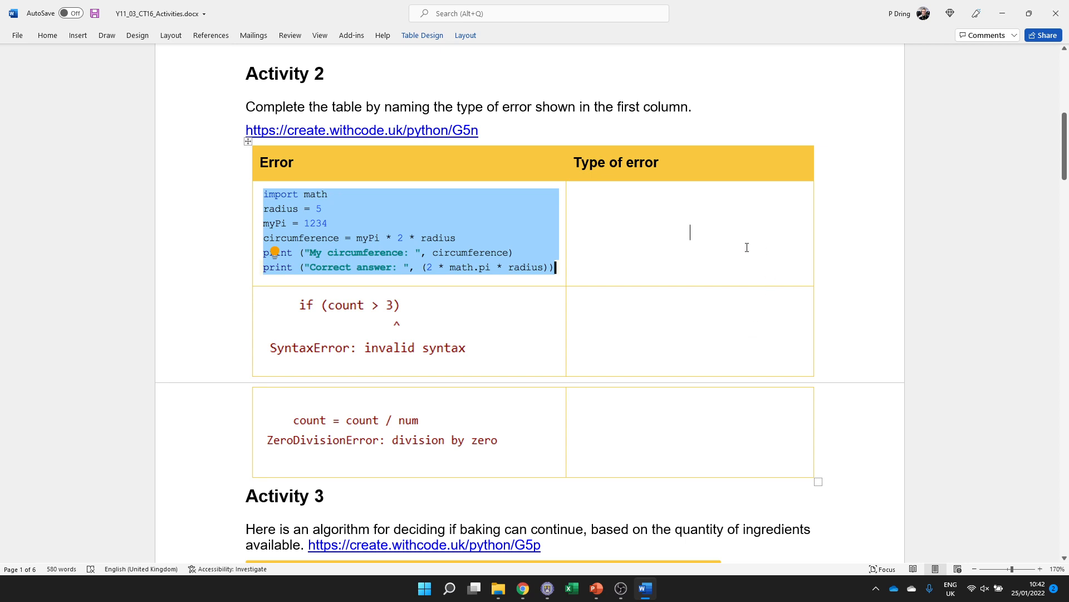
pyautogui.moveTo(718, 240)
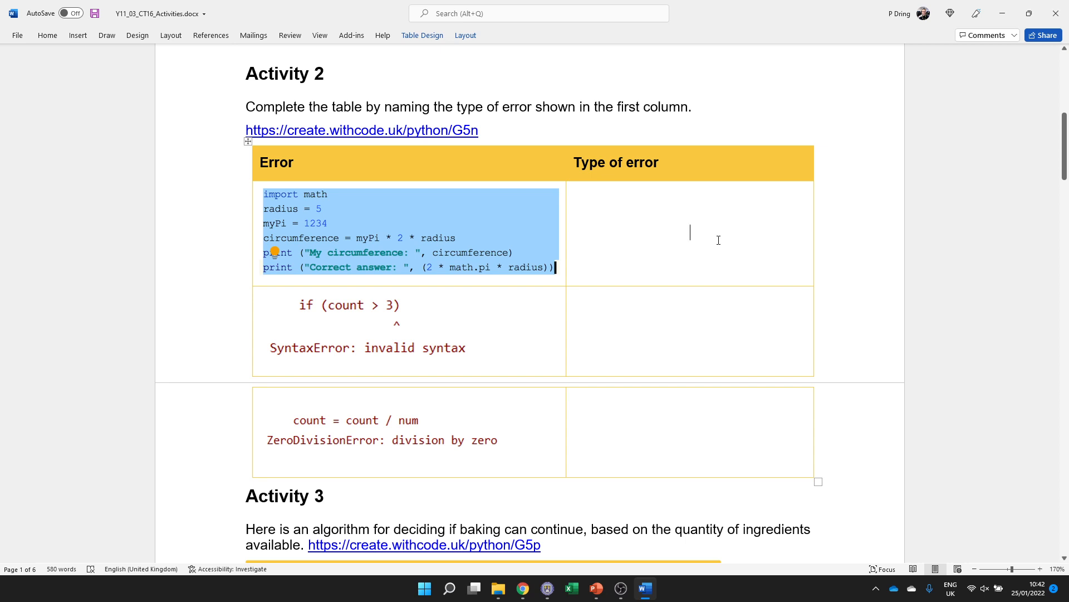
pyautogui.moveTo(604, 197)
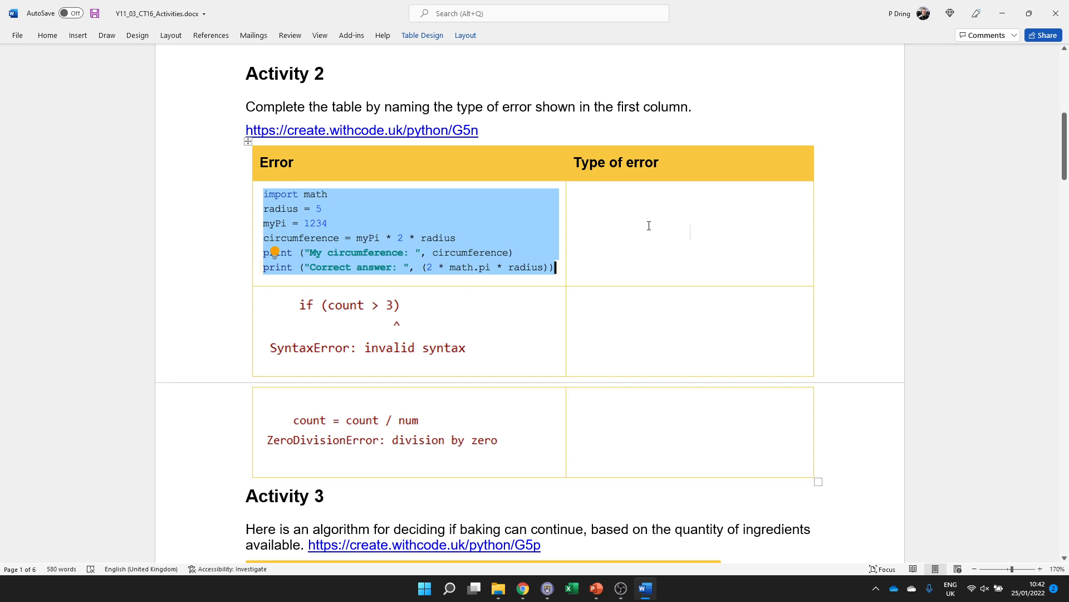
pyautogui.moveTo(381, 322)
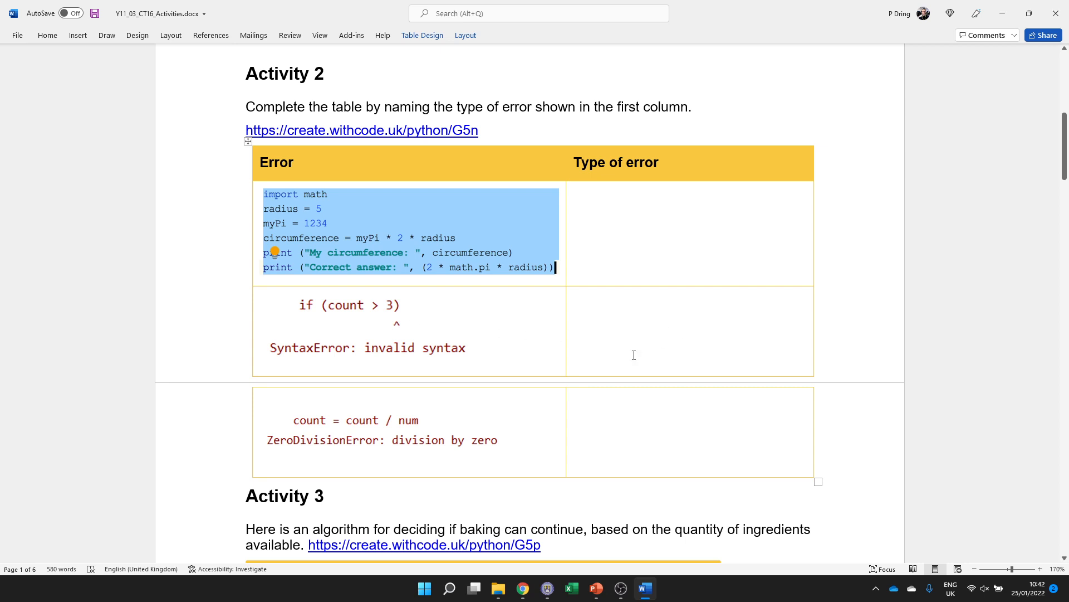
pyautogui.moveTo(400, 323)
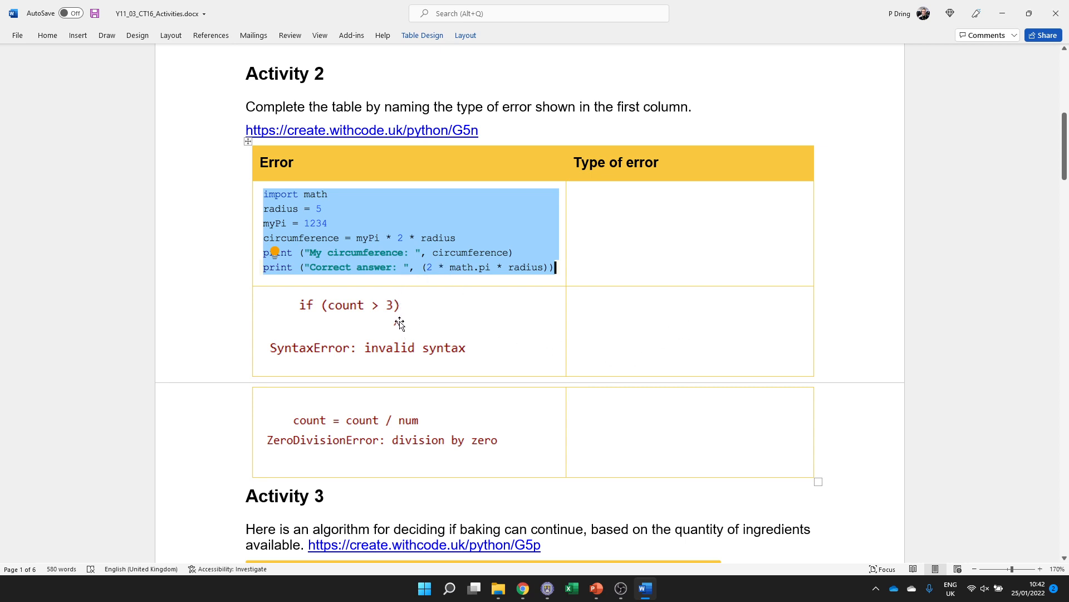
pyautogui.click(689, 330)
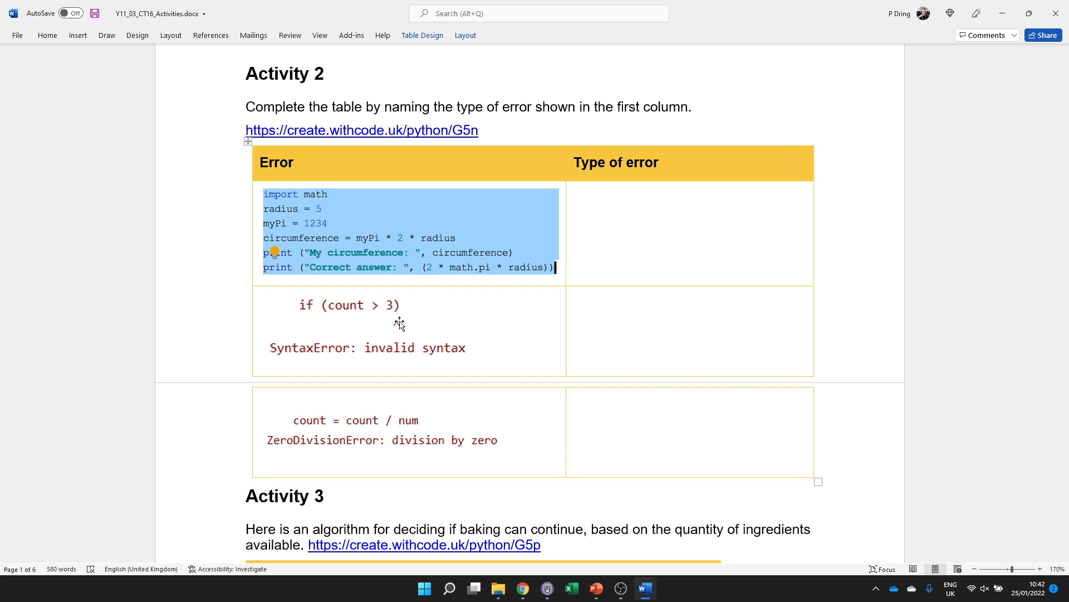
pyautogui.click(689, 331)
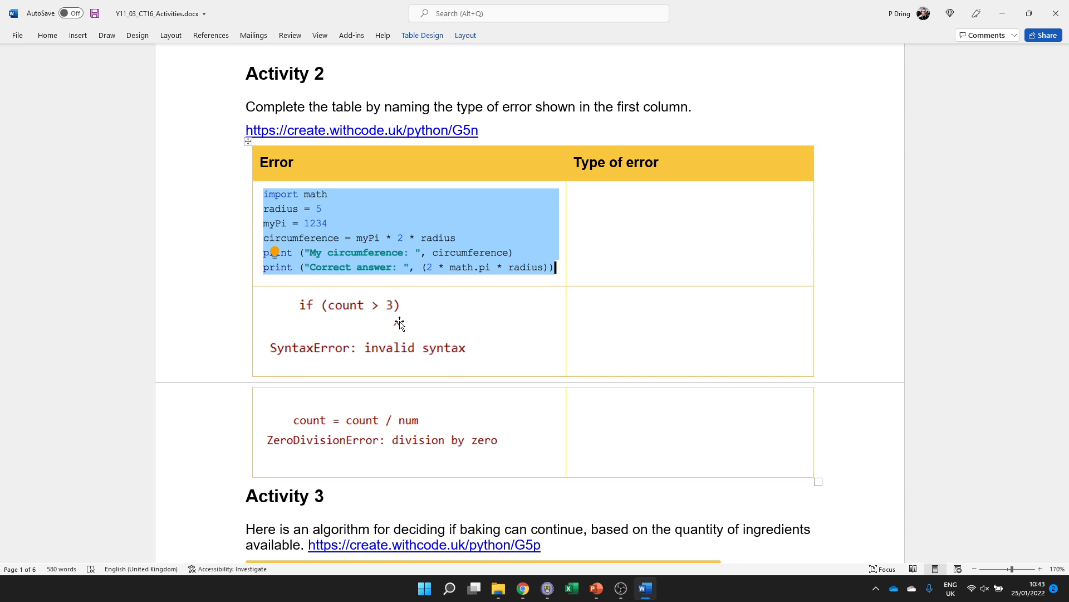
pyautogui.click(689, 329)
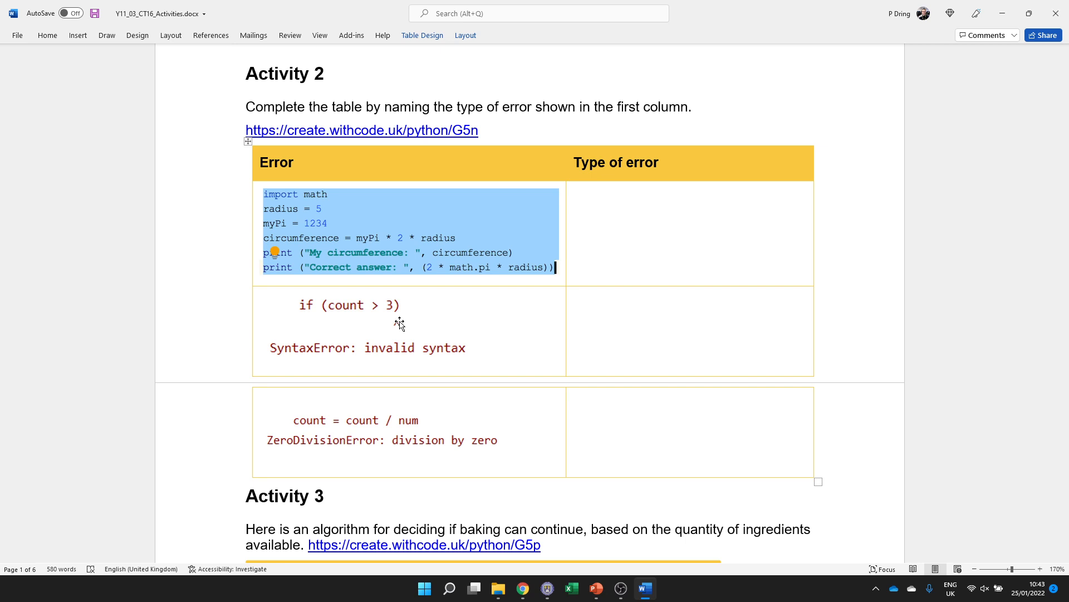
pyautogui.click(690, 331)
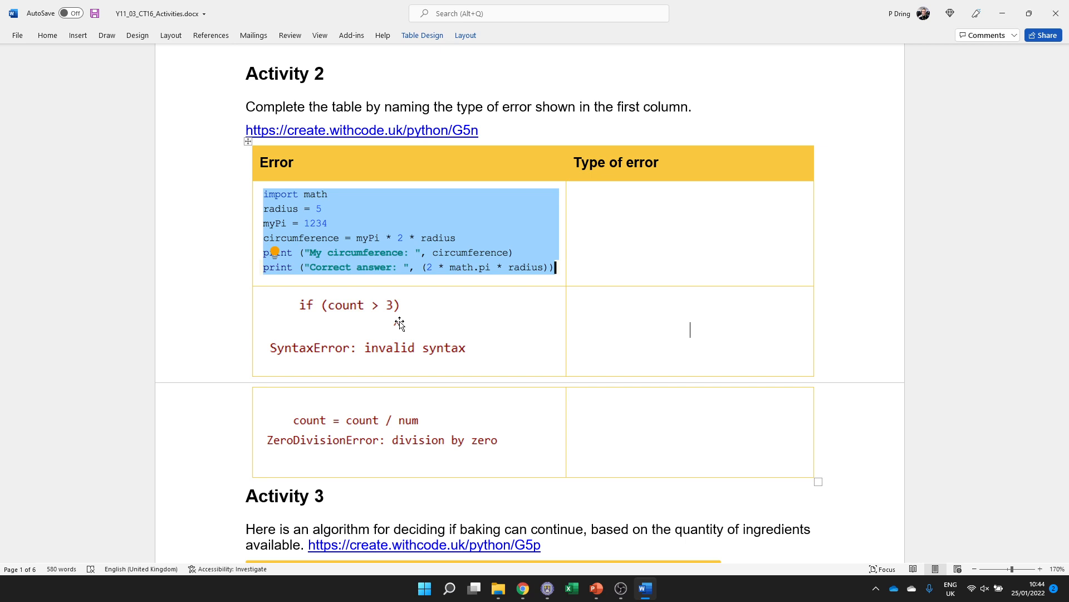
# Scroll down to Activity 3's baking algorithm and its output table with inputs 125, 200, 150, 2.
pyautogui.scroll(-3)
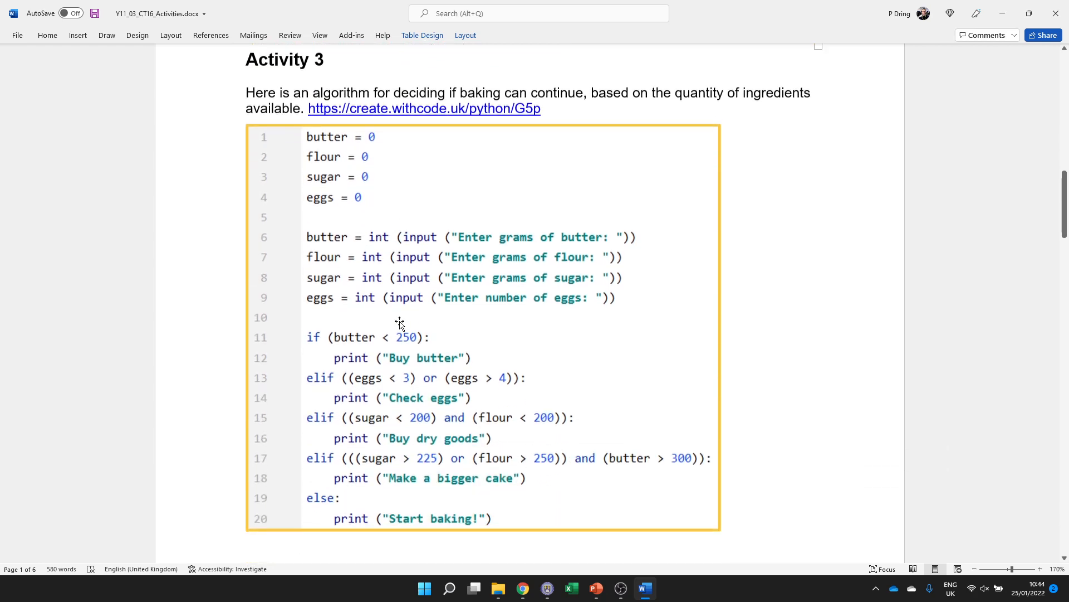
pyautogui.scroll(-3)
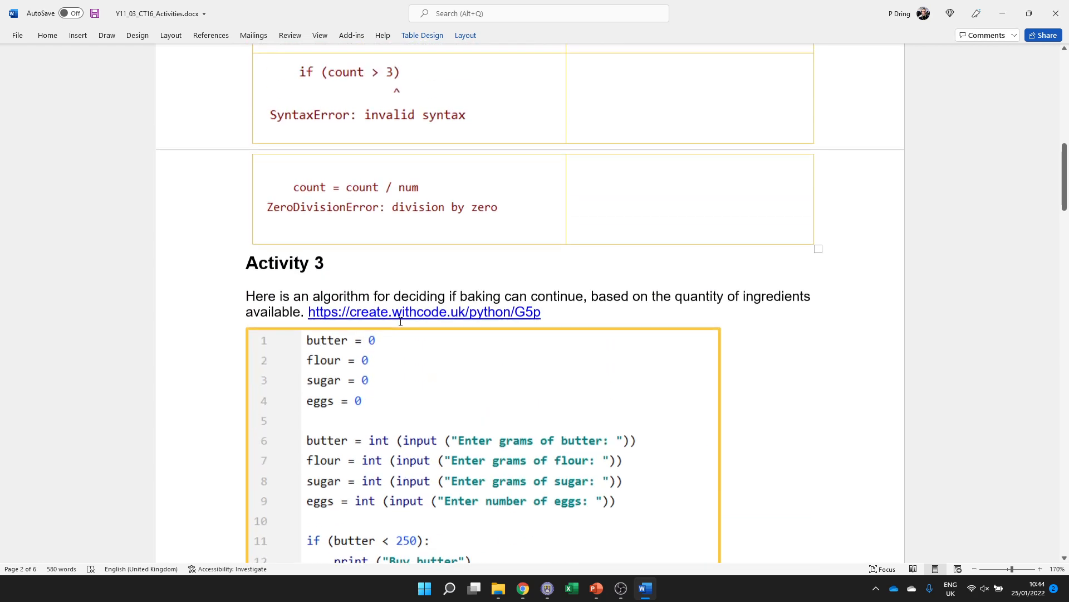
pyautogui.scroll(-3)
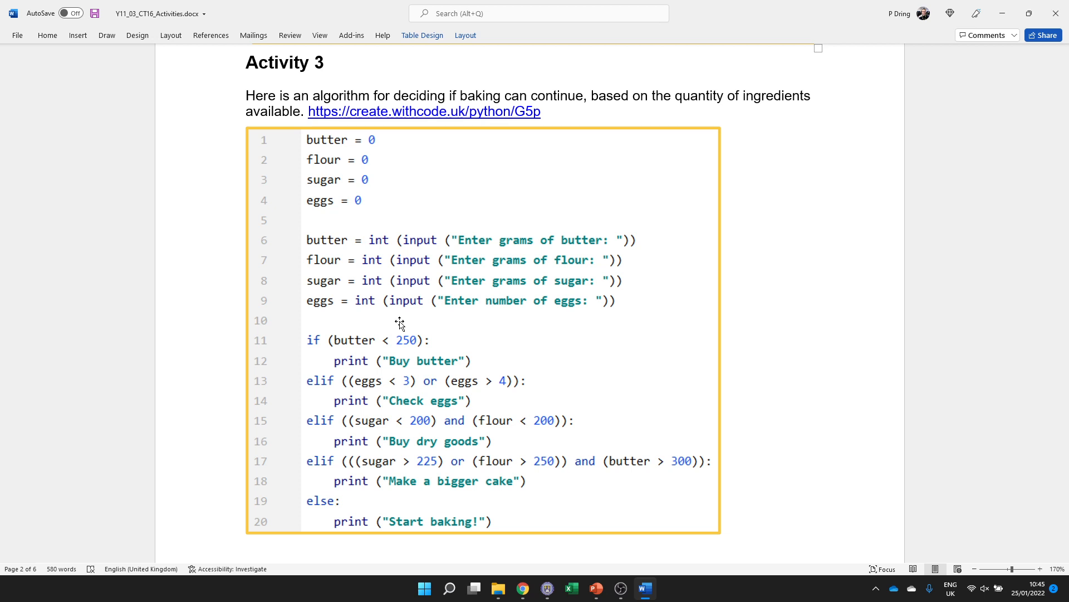
pyautogui.scroll(-3)
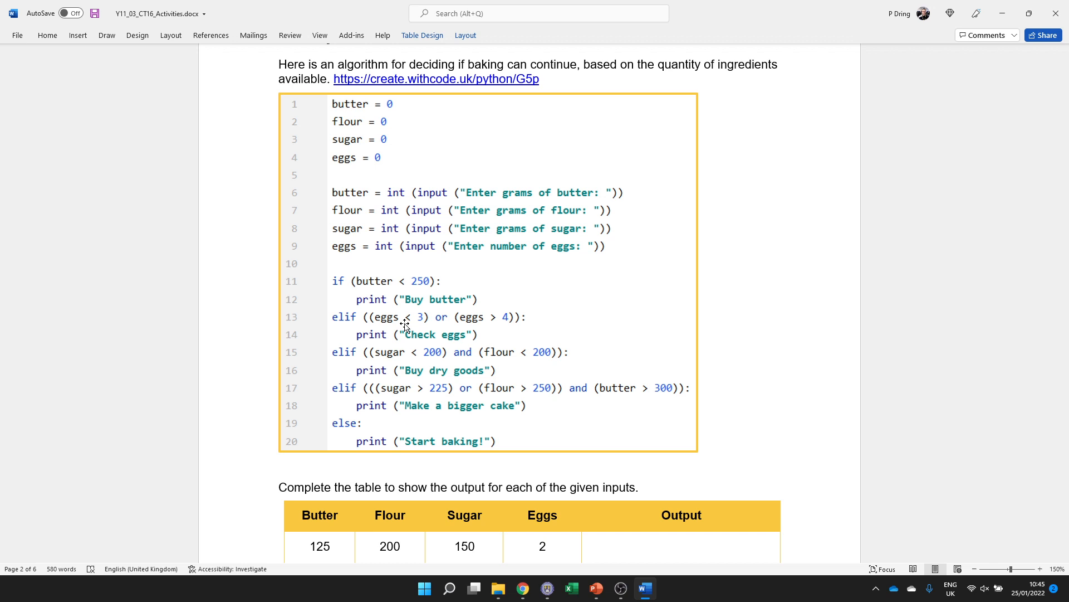
pyautogui.moveTo(349, 112)
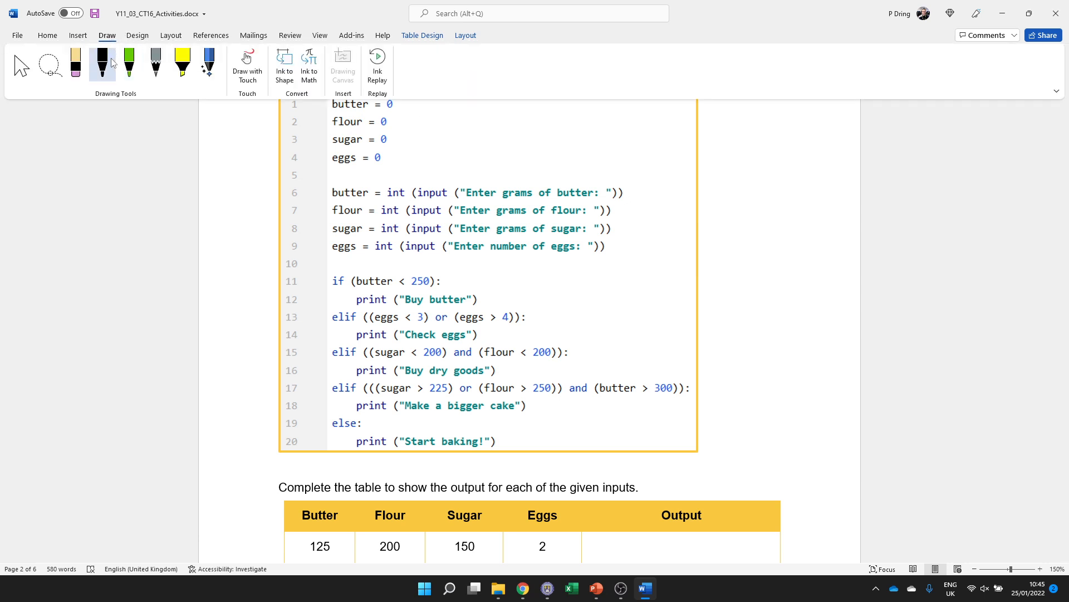
# Choose the green ink pen and mark the Butter input 125 near the algorithm.
pyautogui.click(128, 64)
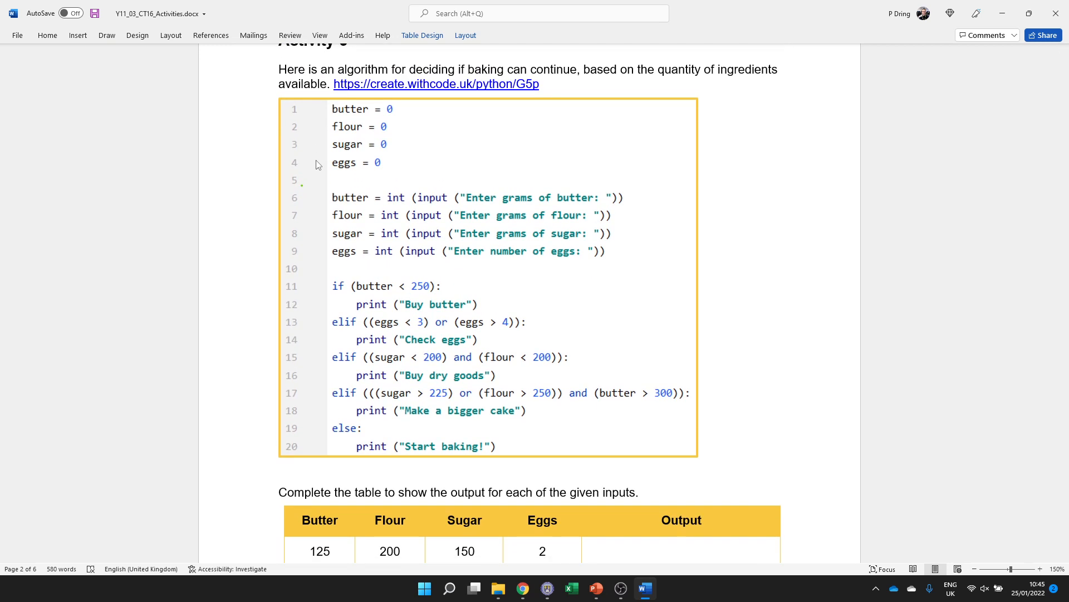
pyautogui.scroll(-3)
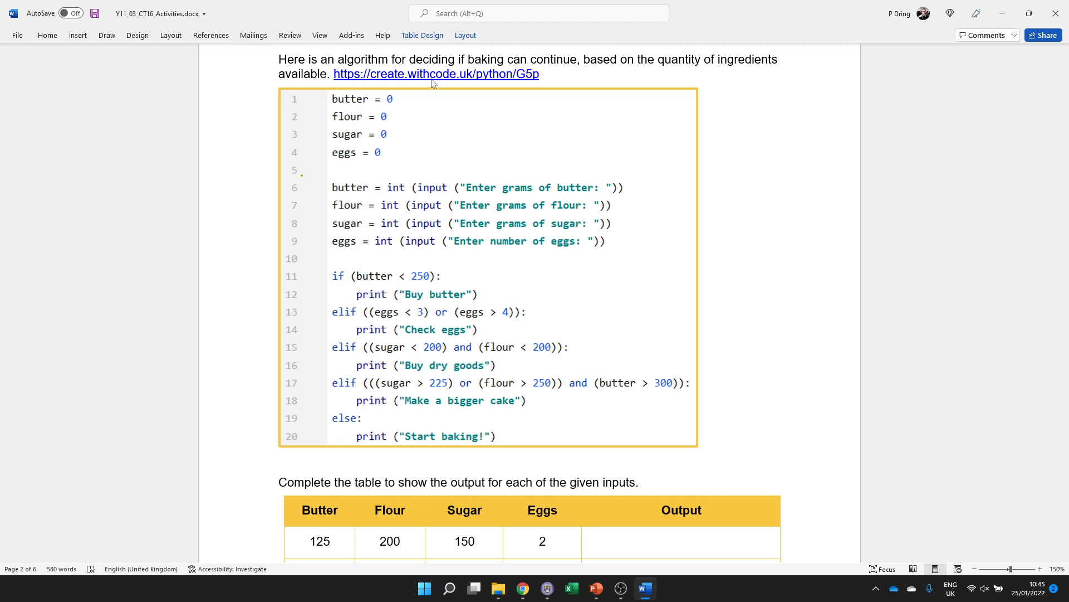
pyautogui.moveTo(474, 91)
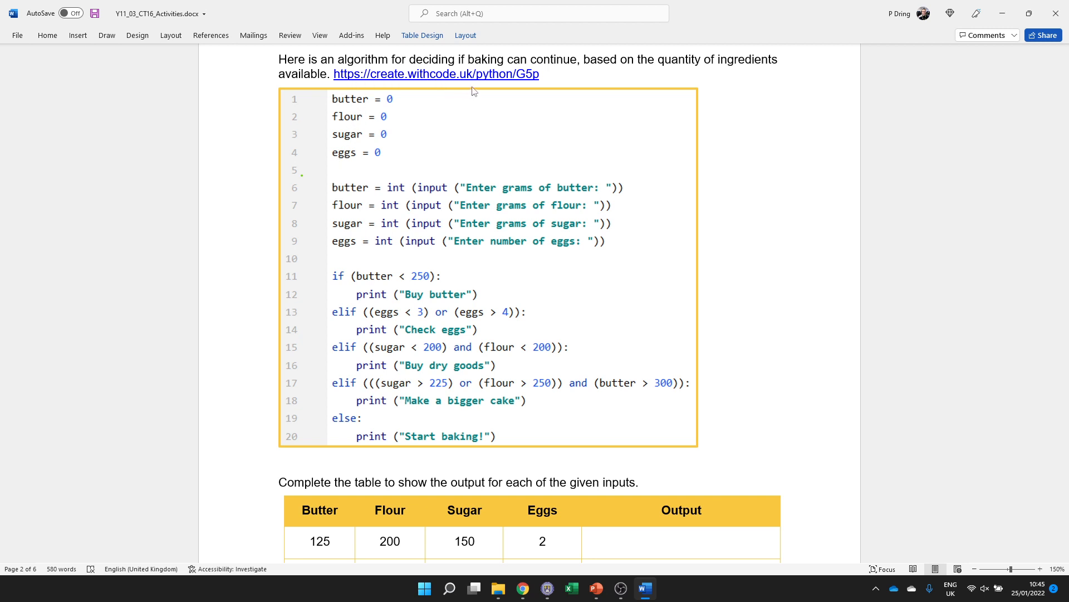
pyautogui.moveTo(467, 80)
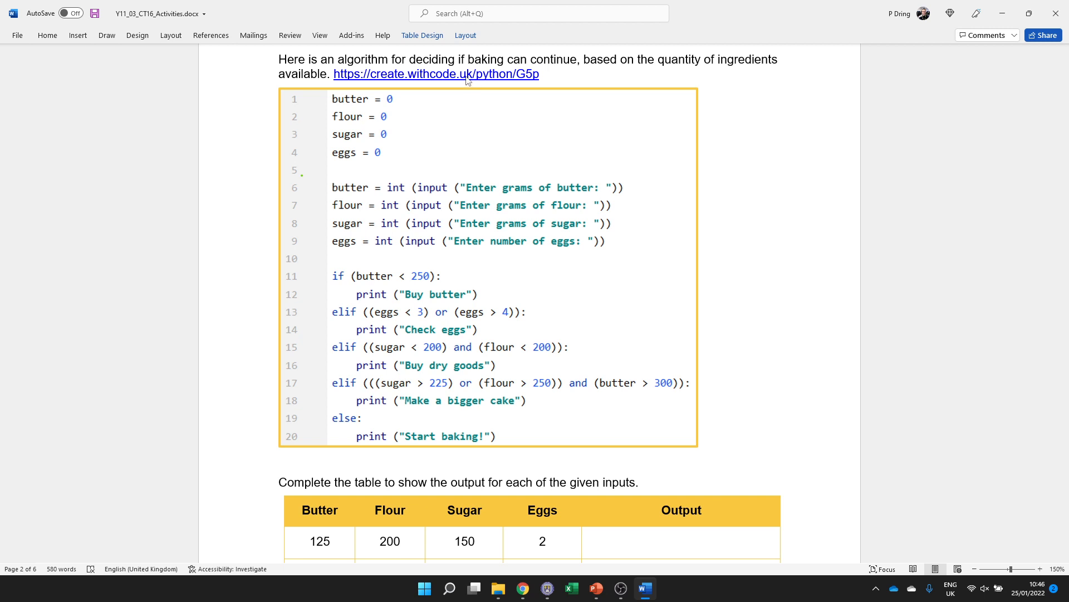
pyautogui.moveTo(293, 106)
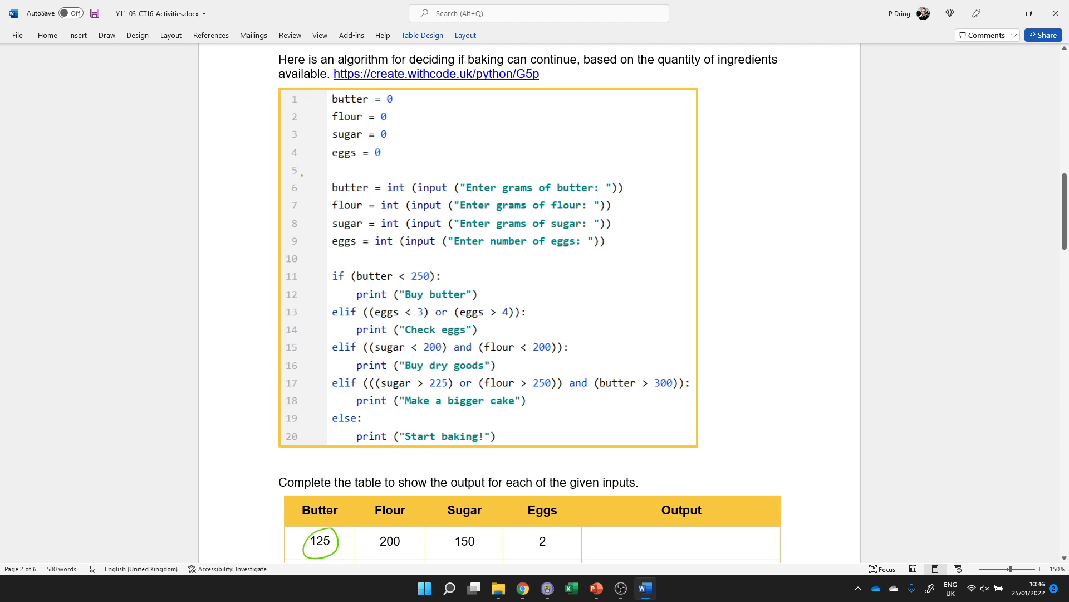
pyautogui.moveTo(332, 194); pyautogui.dragTo(371, 180)
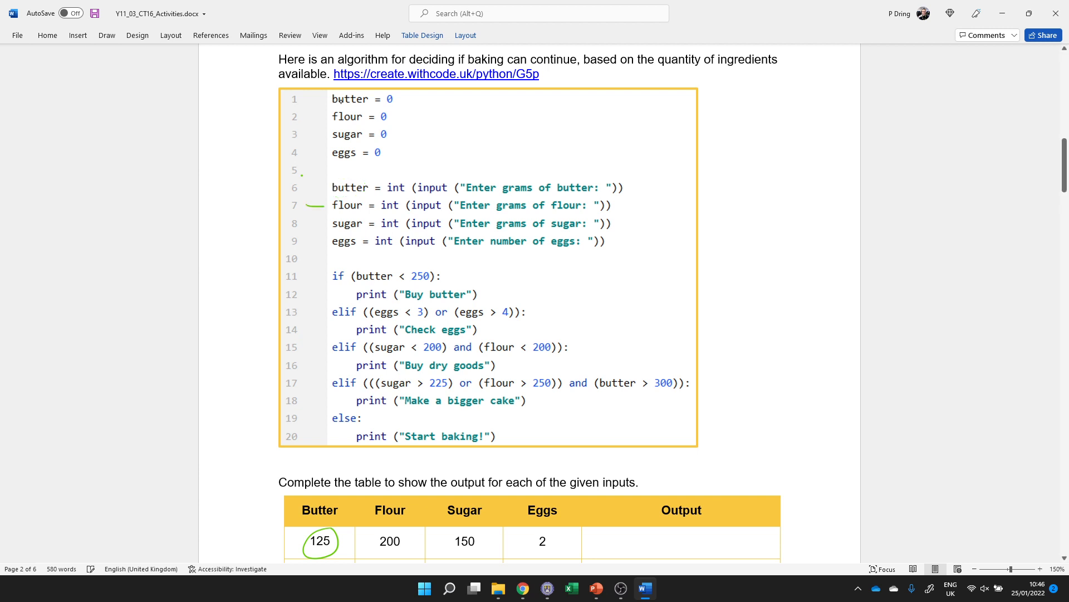
pyautogui.moveTo(368, 529); pyautogui.dragTo(416, 552)
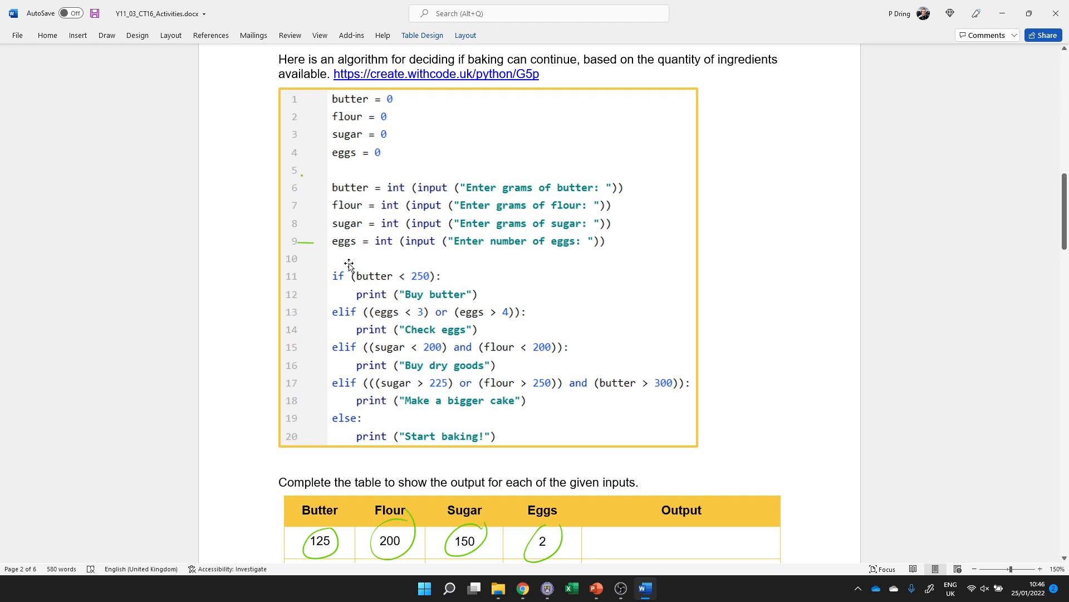
pyautogui.moveTo(334, 279)
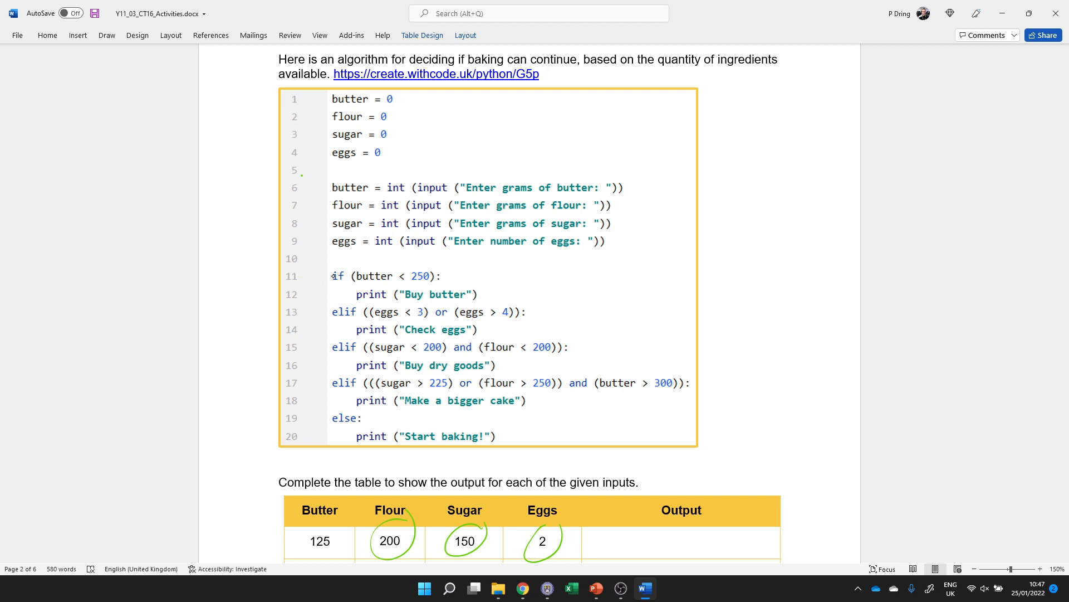
pyautogui.moveTo(321, 294); pyautogui.dragTo(351, 294)
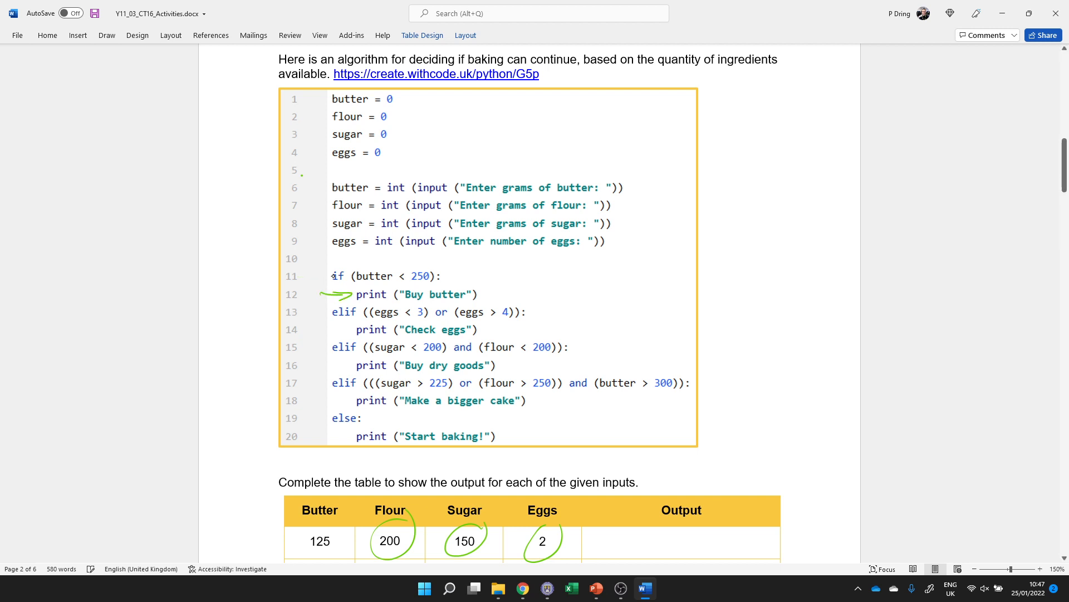
pyautogui.moveTo(599, 542); pyautogui.dragTo(689, 540)
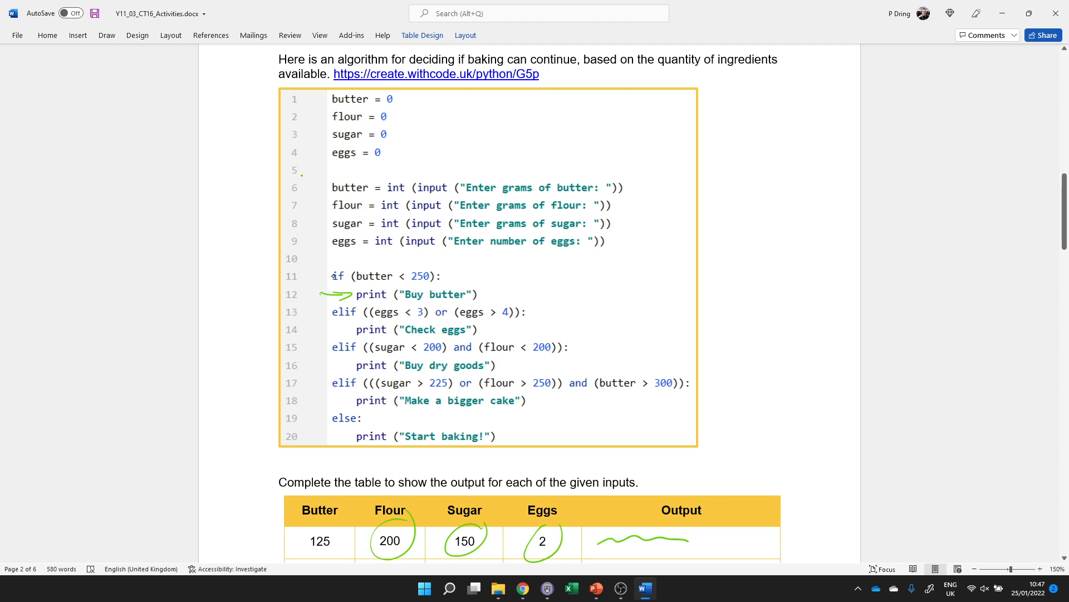
pyautogui.moveTo(307, 312); pyautogui.dragTo(334, 310)
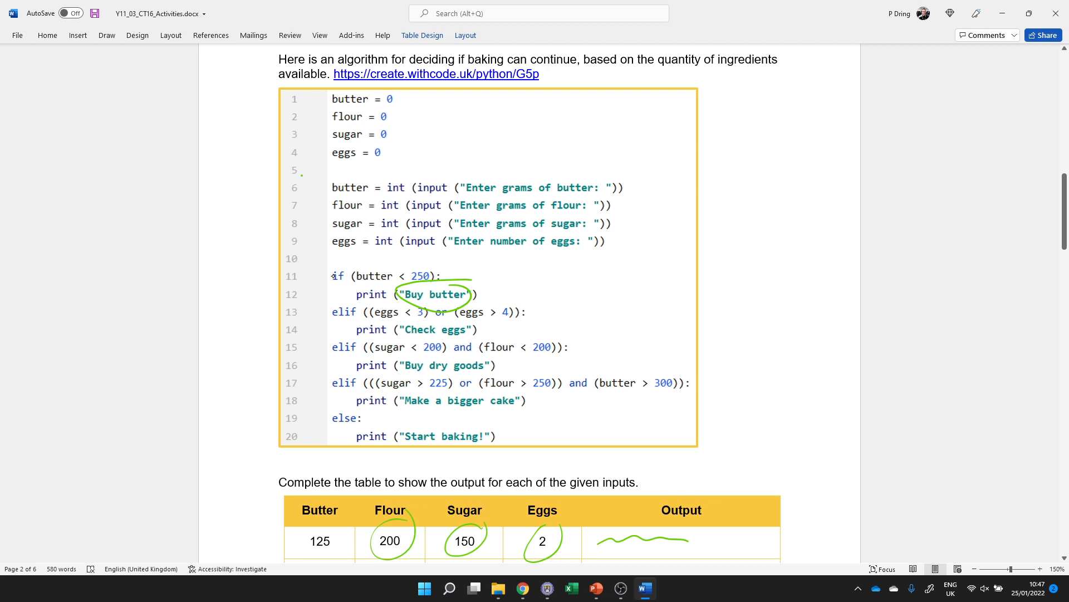
pyautogui.moveTo(332, 258)
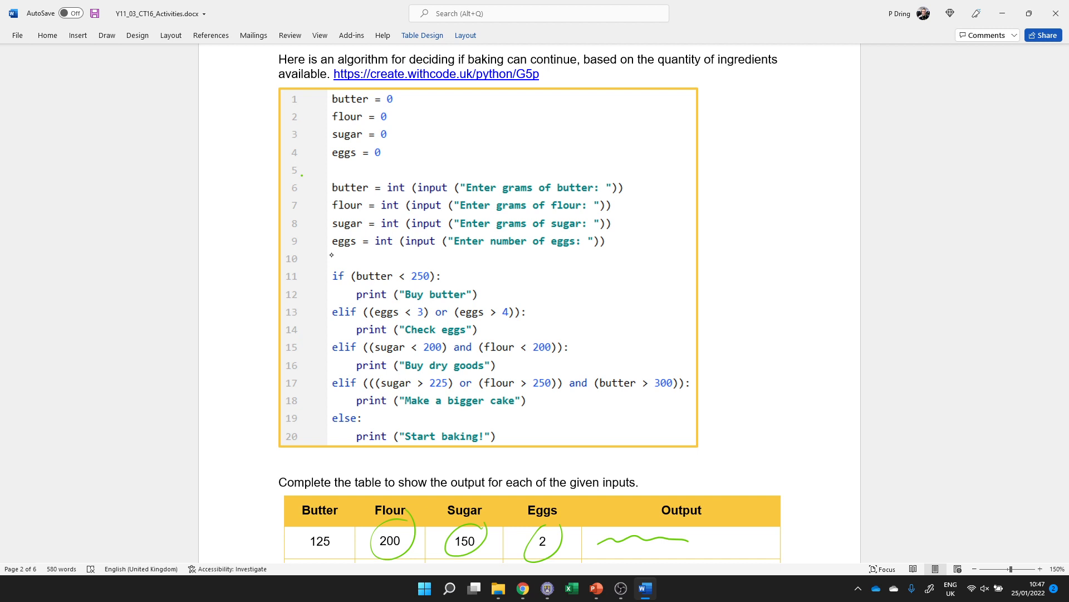
pyautogui.moveTo(380, 324)
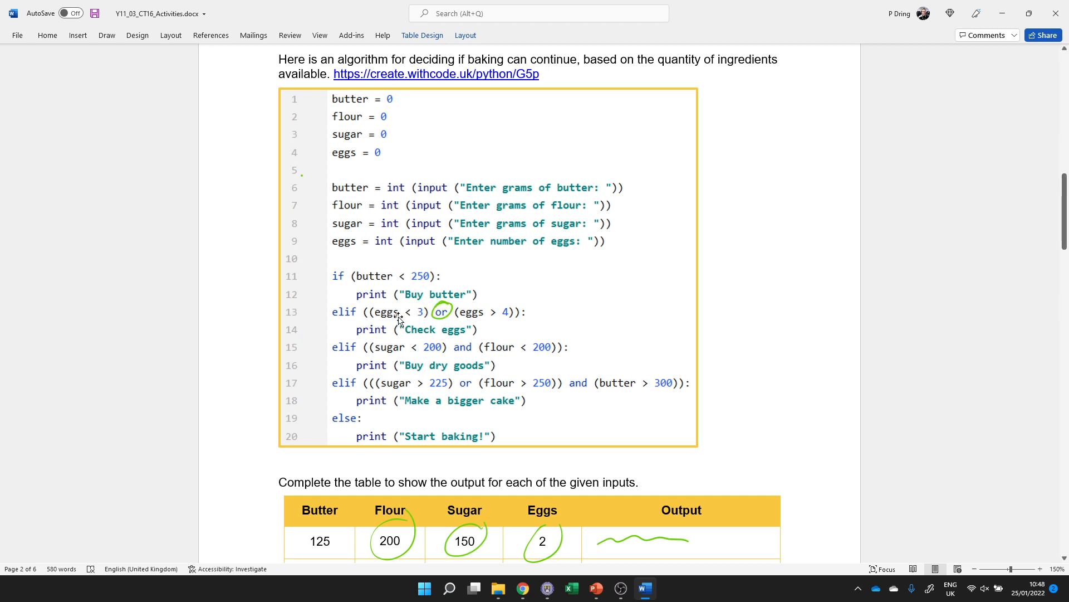
pyautogui.moveTo(396, 326)
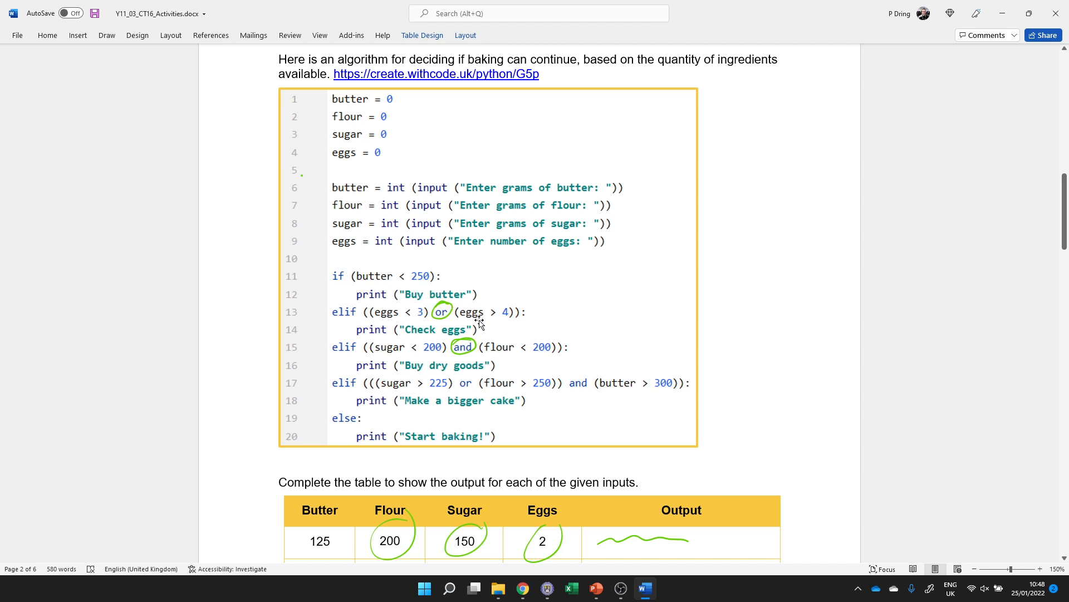
pyautogui.moveTo(492, 351)
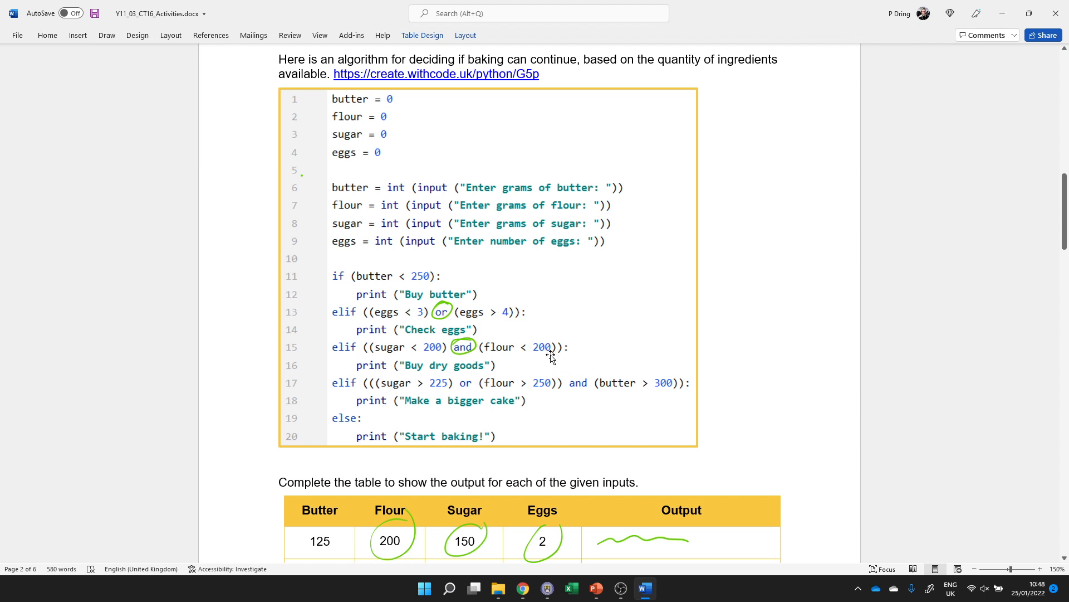
pyautogui.moveTo(498, 359)
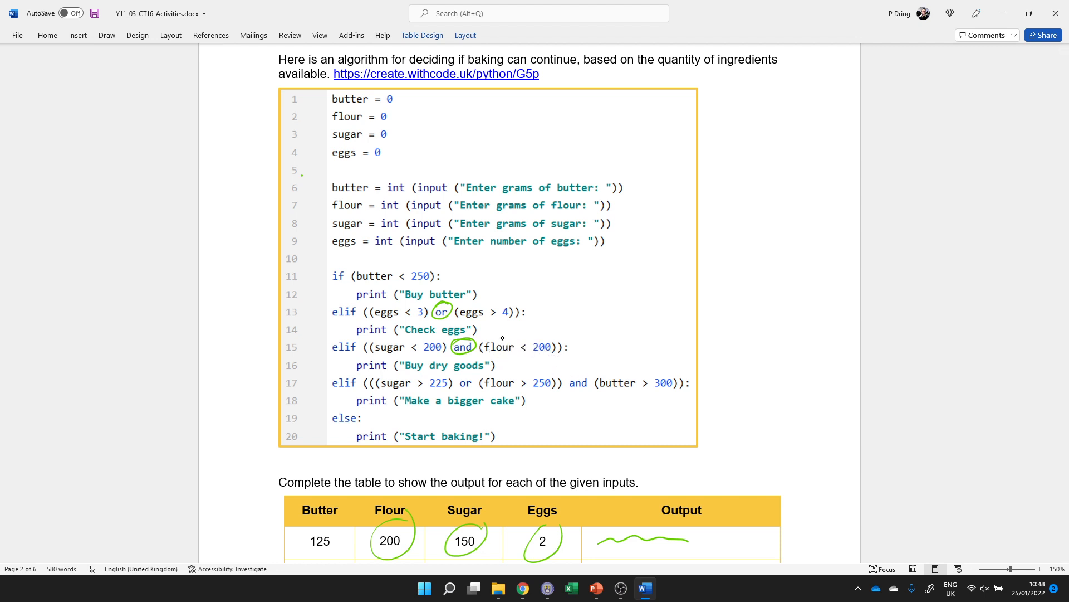
pyautogui.moveTo(481, 341); pyautogui.dragTo(559, 351)
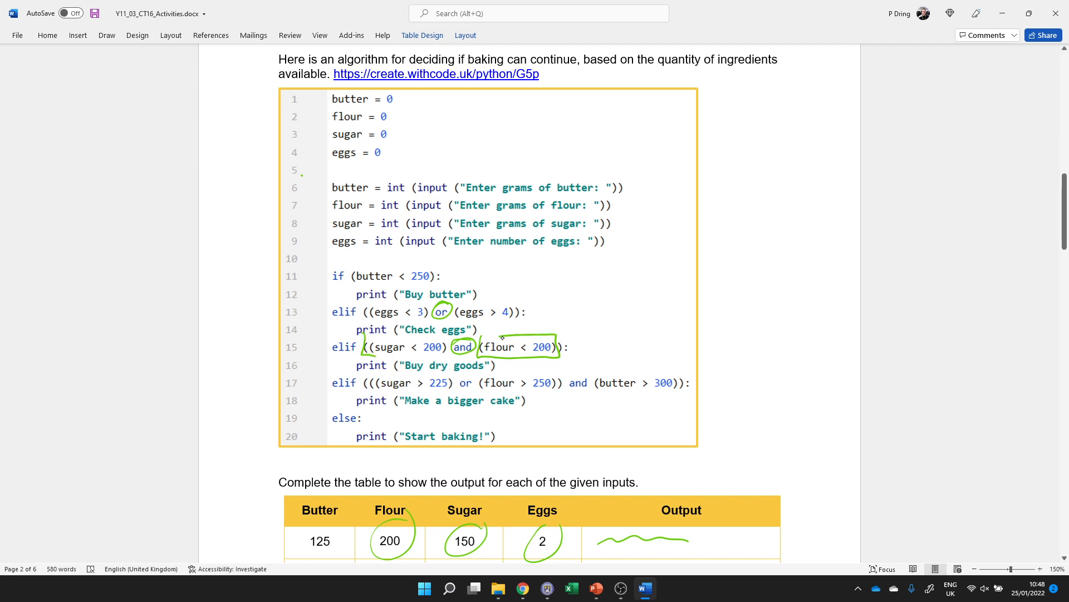
pyautogui.moveTo(361, 346); pyautogui.dragTo(566, 347)
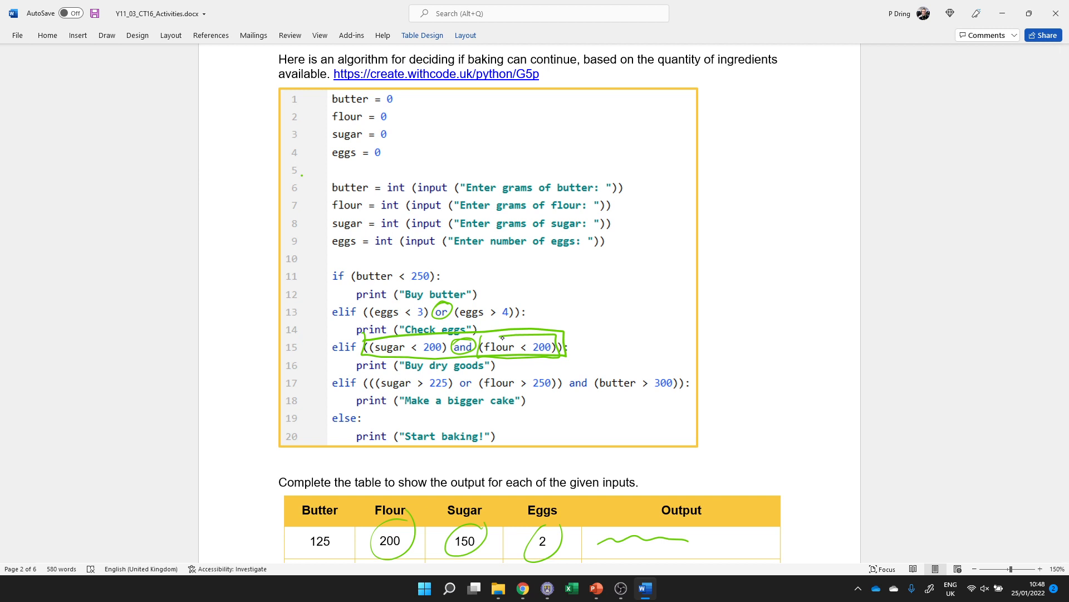
pyautogui.moveTo(354, 379); pyautogui.dragTo(591, 394)
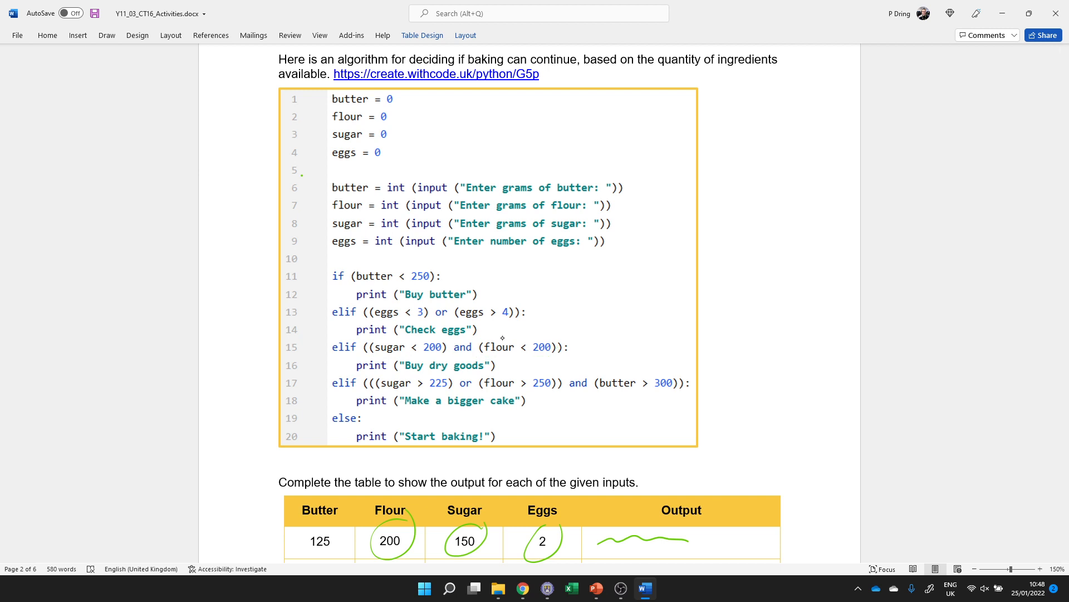
pyautogui.moveTo(379, 382); pyautogui.dragTo(450, 385)
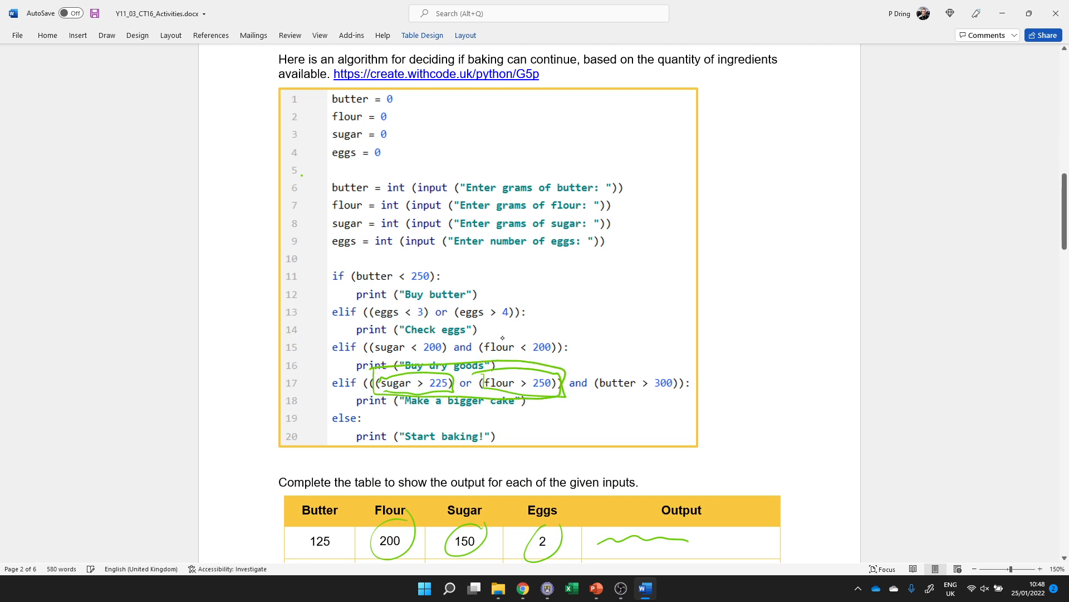
pyautogui.moveTo(603, 379); pyautogui.dragTo(689, 396)
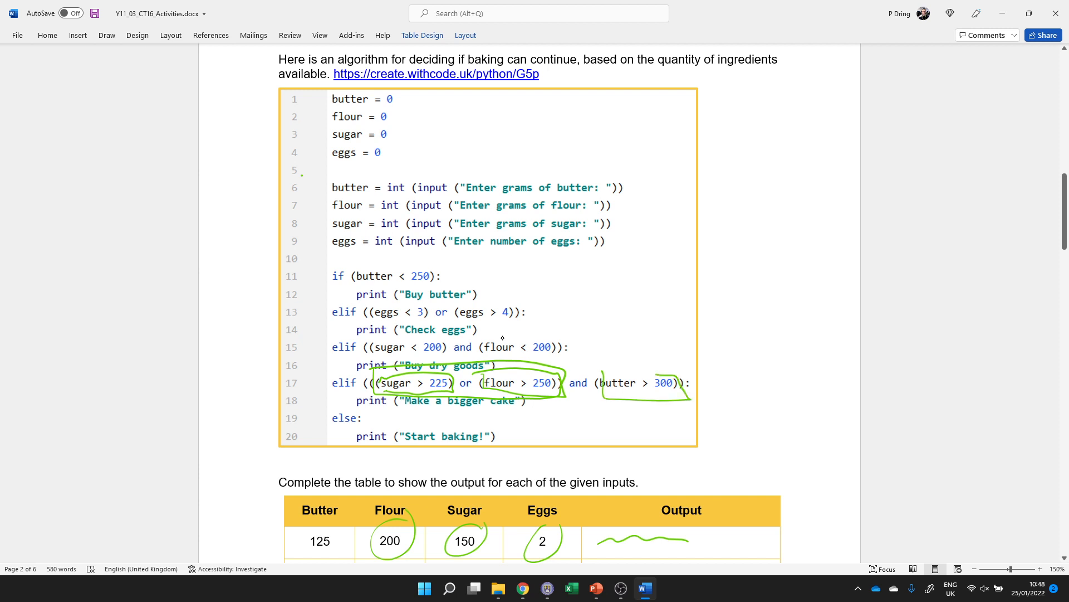
pyautogui.moveTo(552, 422); pyautogui.dragTo(539, 402)
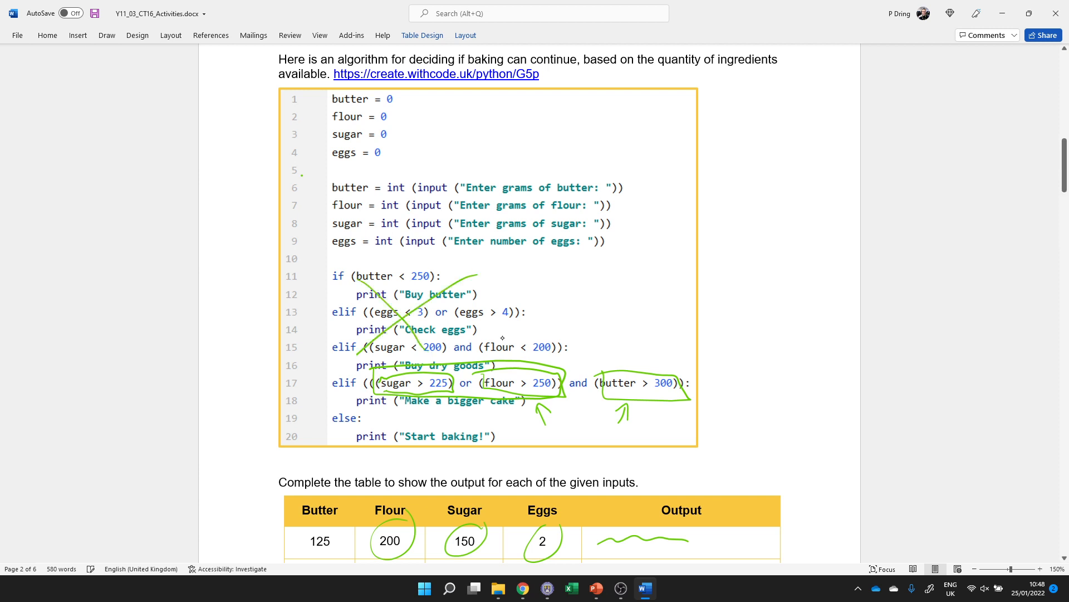
pyautogui.moveTo(317, 401); pyautogui.dragTo(353, 401)
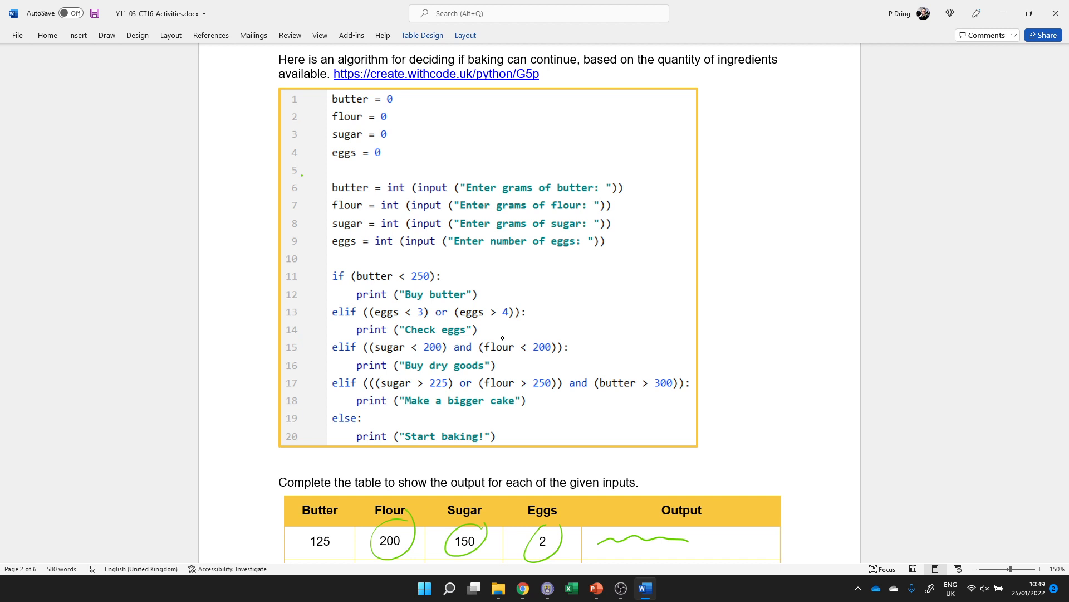
# Check the worksheet's last input row (275, 125, 175, 4) and return to Thonny to run it.
pyautogui.scroll(-3)
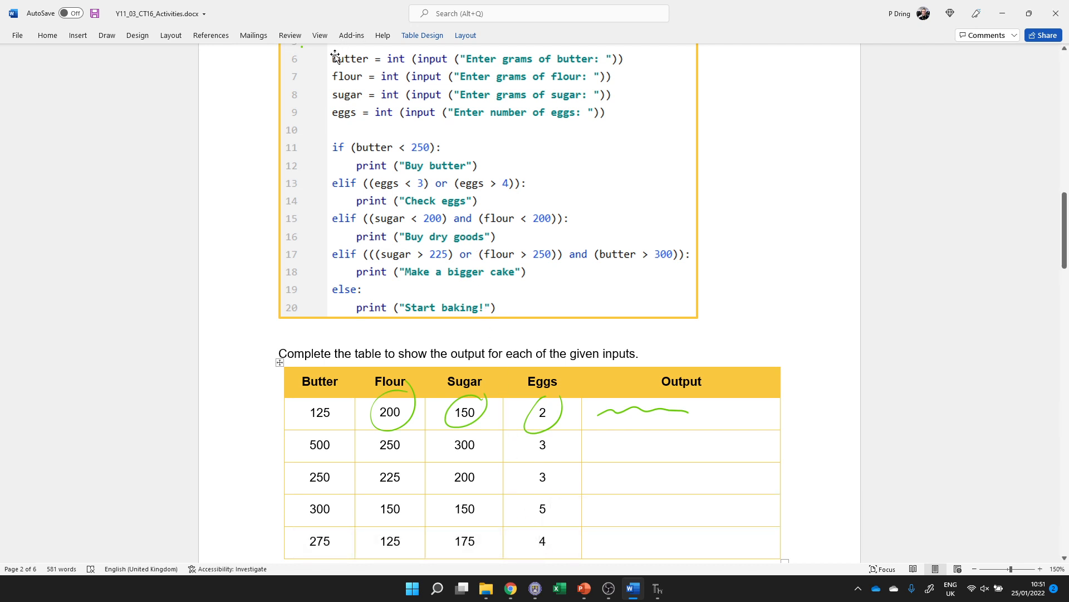
pyautogui.click(657, 588)
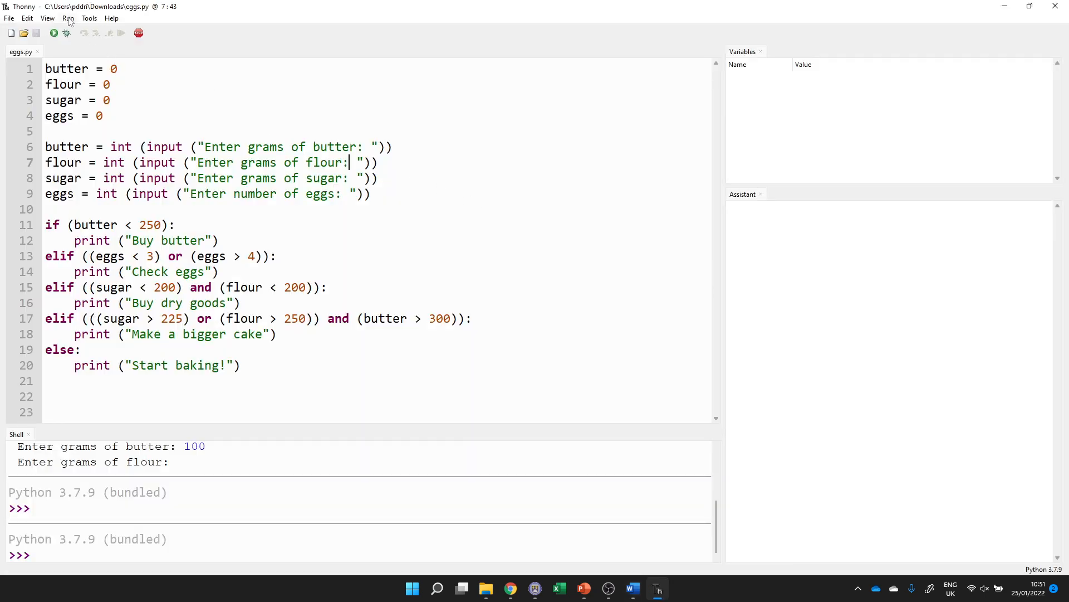
pyautogui.click(631, 589)
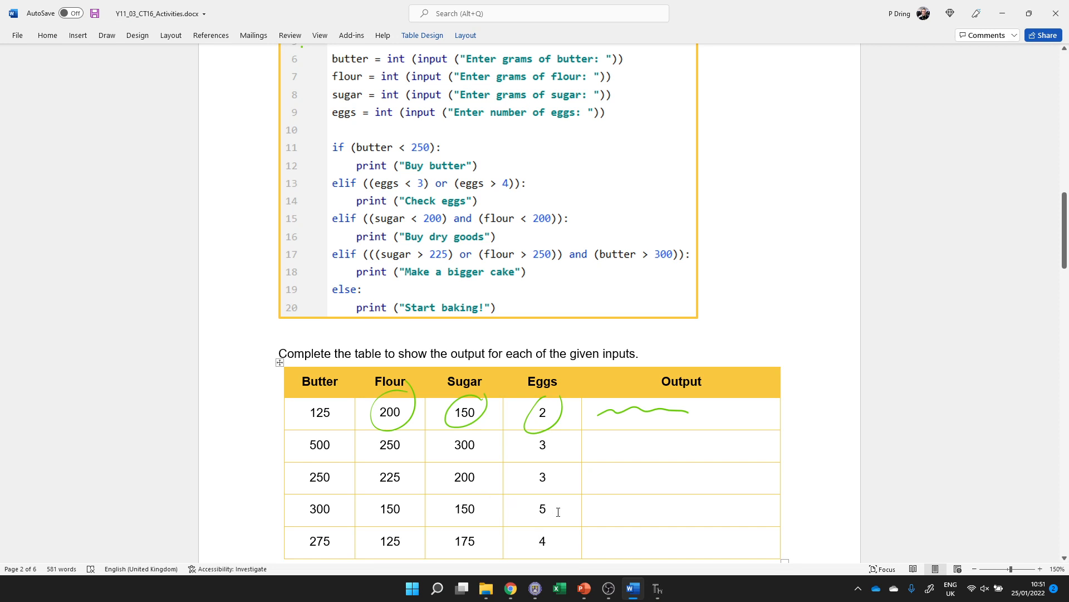
pyautogui.click(656, 588)
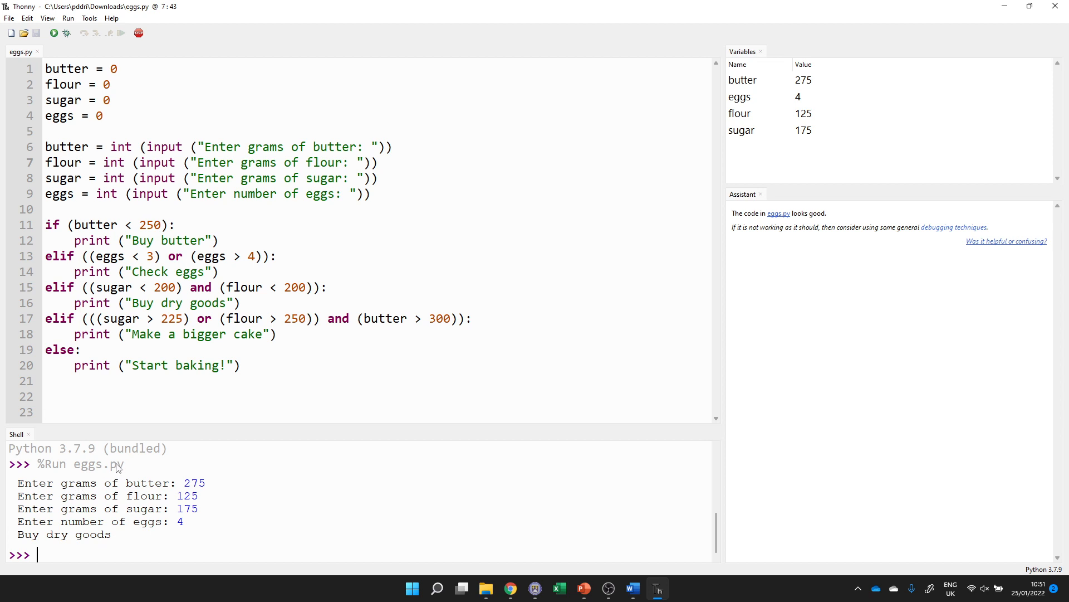
pyautogui.moveTo(9, 258)
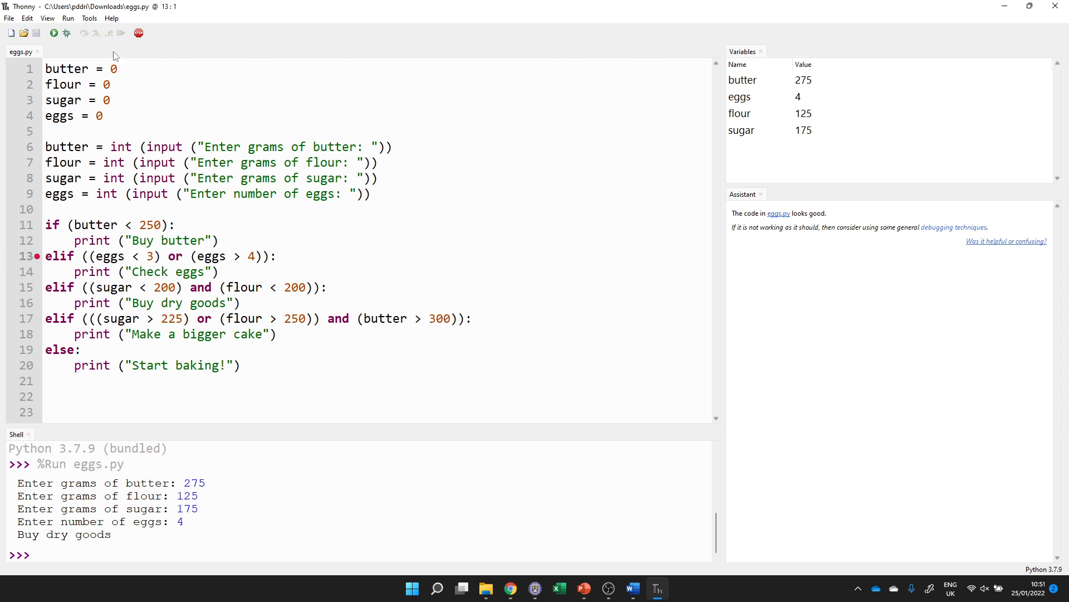
# Restart the backend and debug eggs.py, entering 275, 125, 175 and 4 from the worksheet.
pyautogui.click(53, 33)
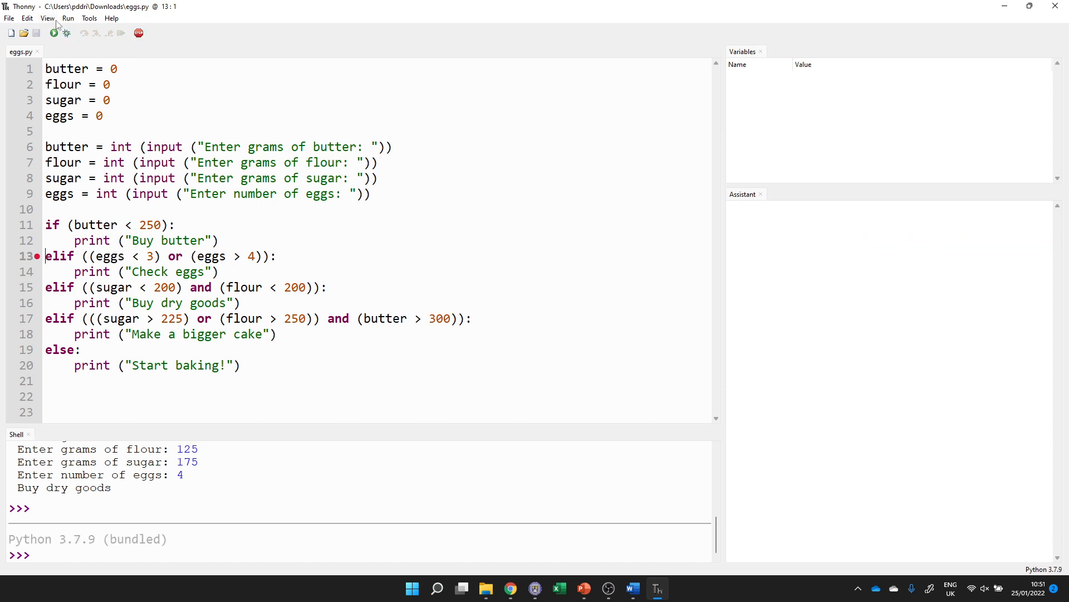
pyautogui.click(68, 18)
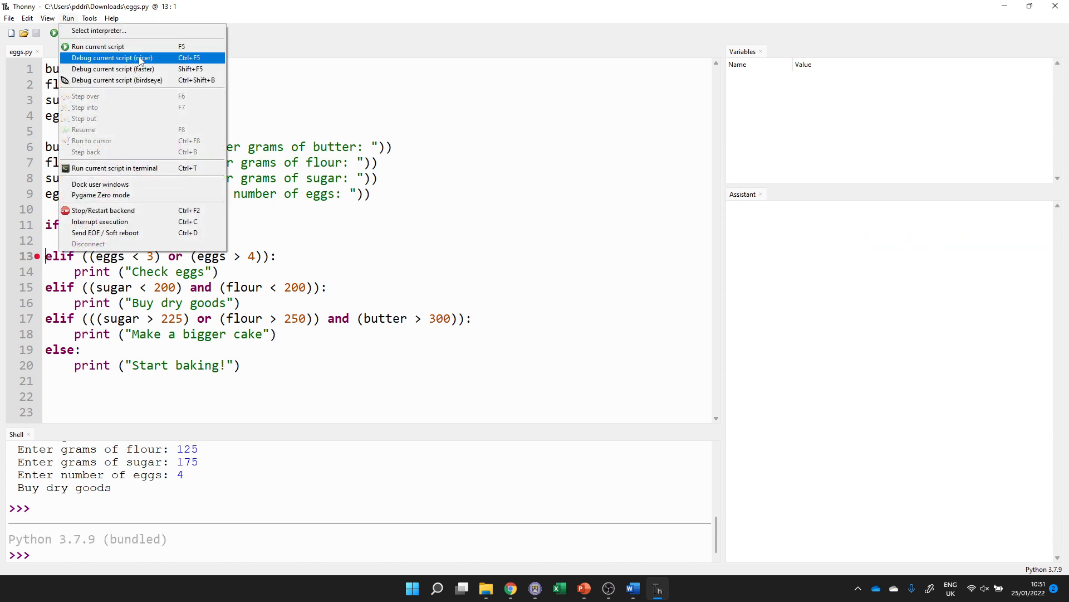
pyautogui.click(112, 57)
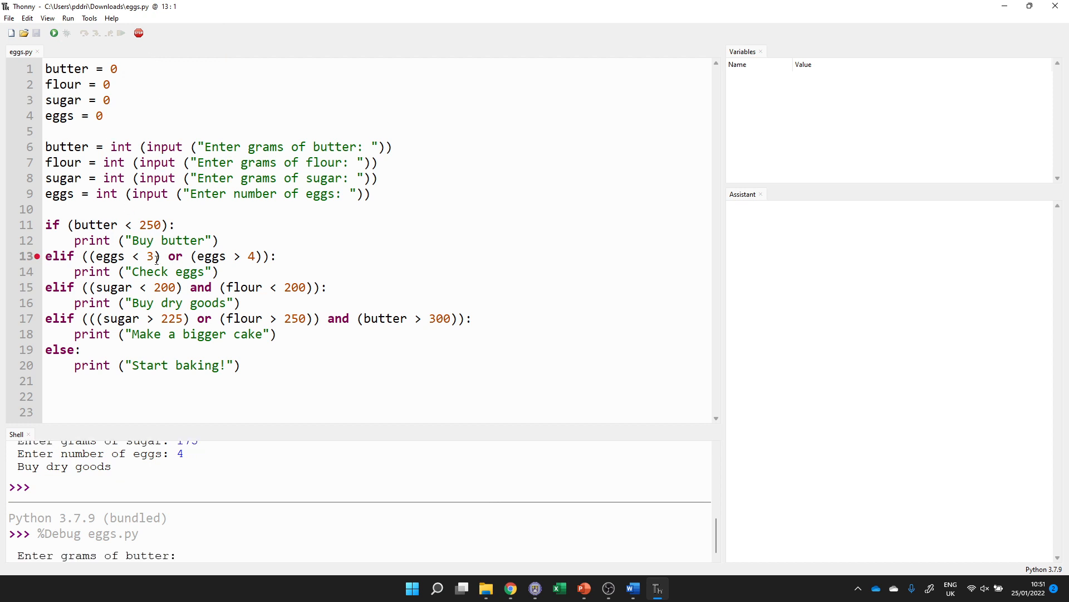
pyautogui.click(631, 588)
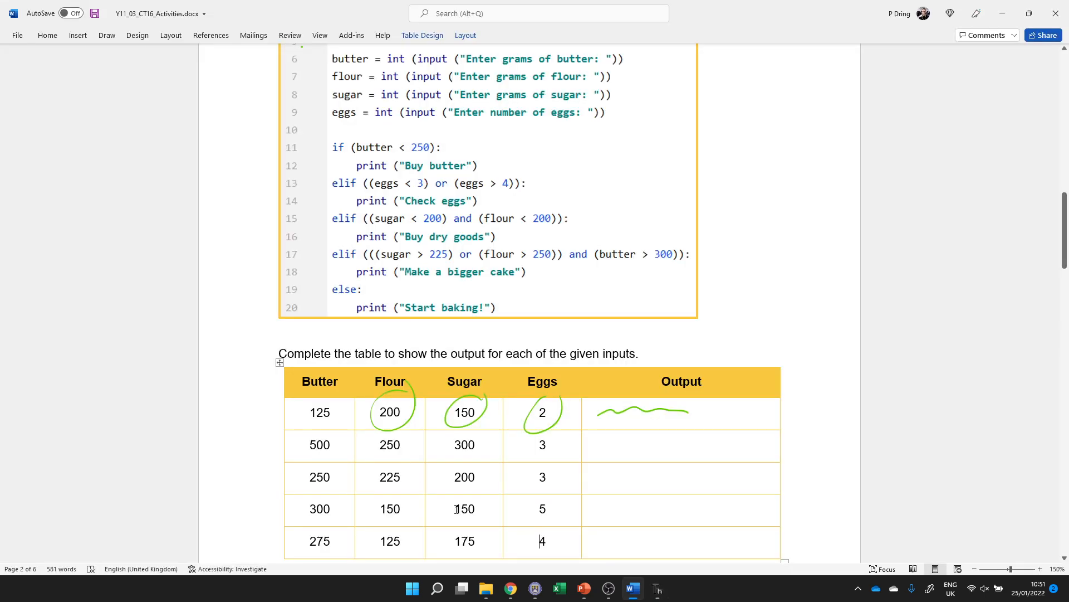
pyautogui.click(656, 588)
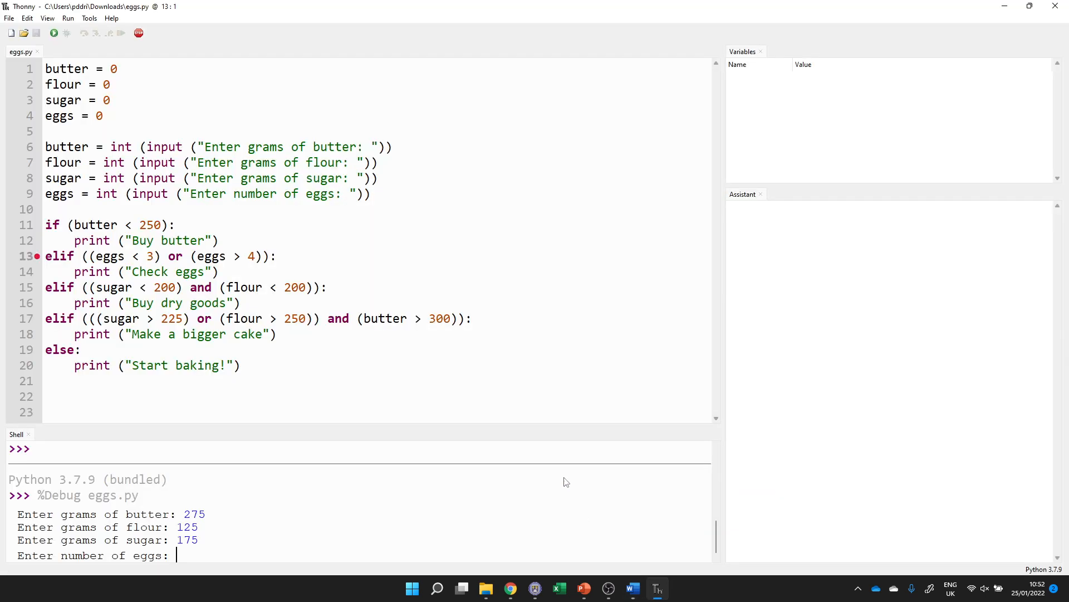
pyautogui.write('4')
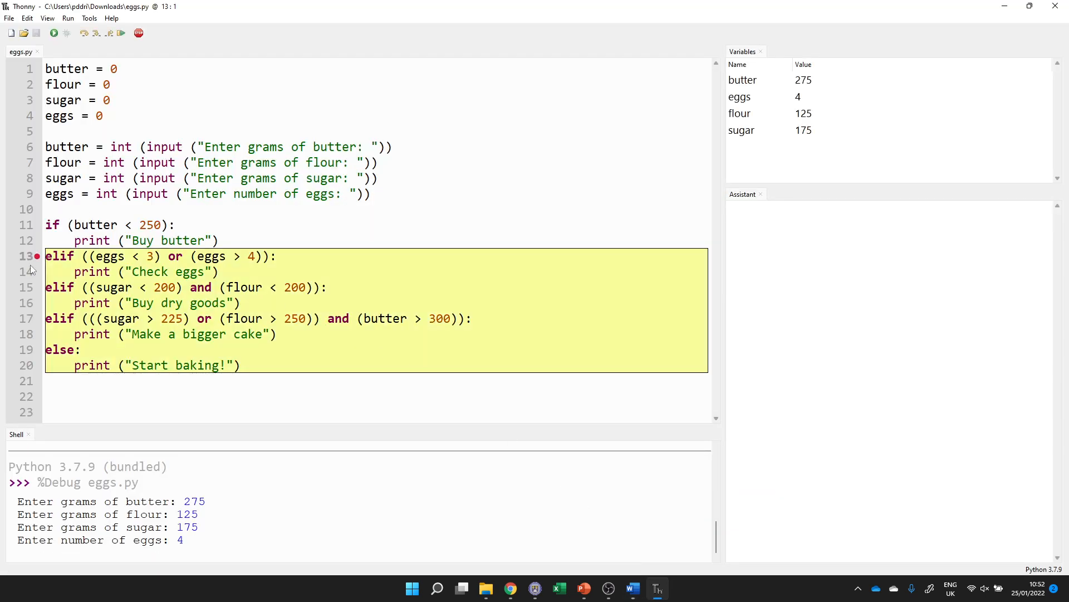
pyautogui.click(36, 256)
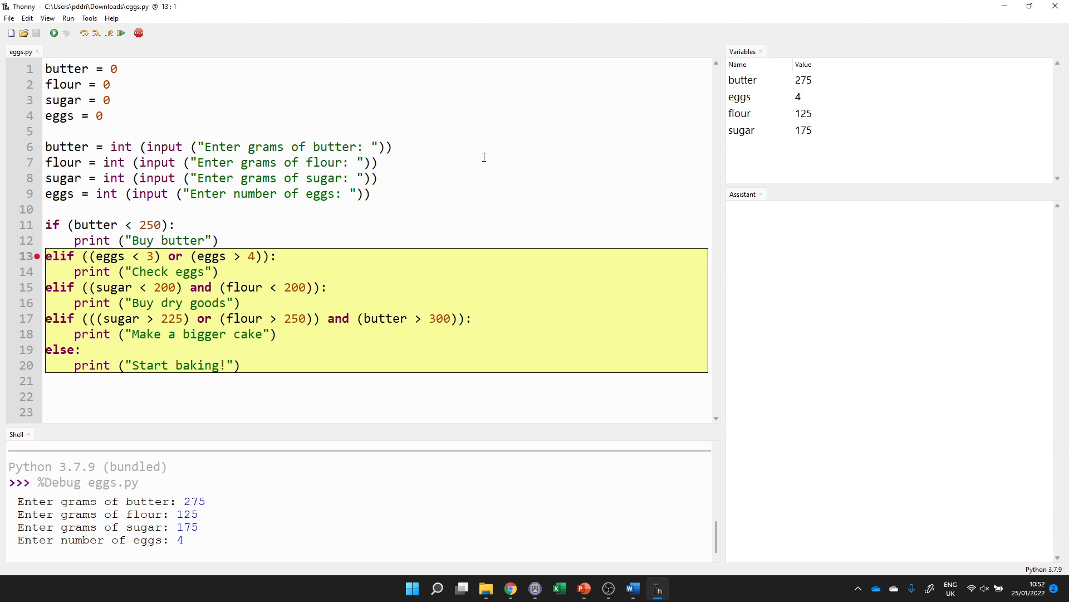
pyautogui.moveTo(739, 82)
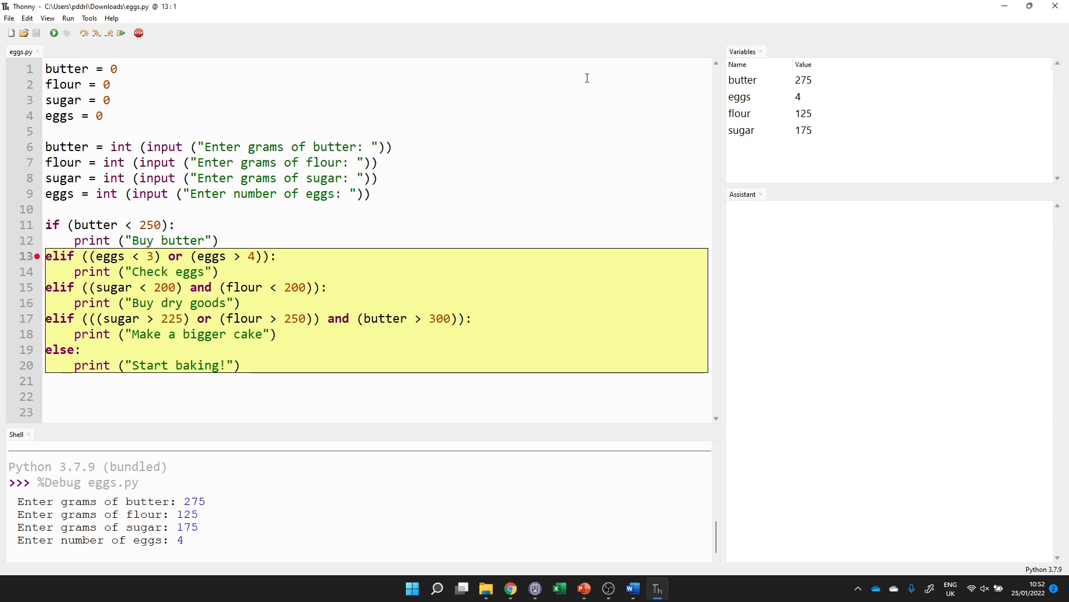
# Open the View menu, then the Run menu showing Step over and Step into.
pyautogui.click(47, 18)
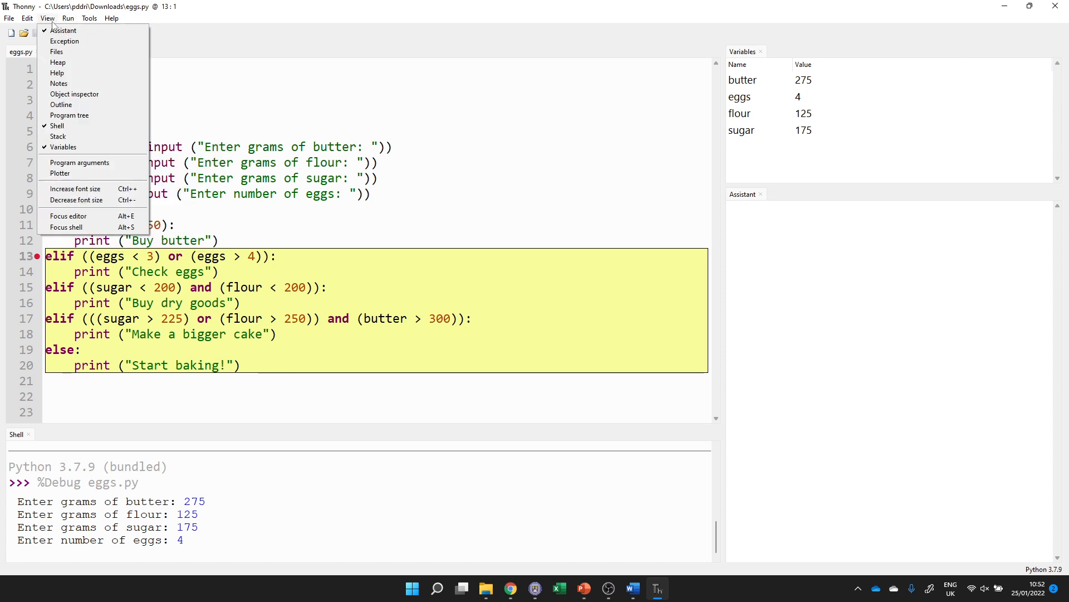
pyautogui.click(67, 18)
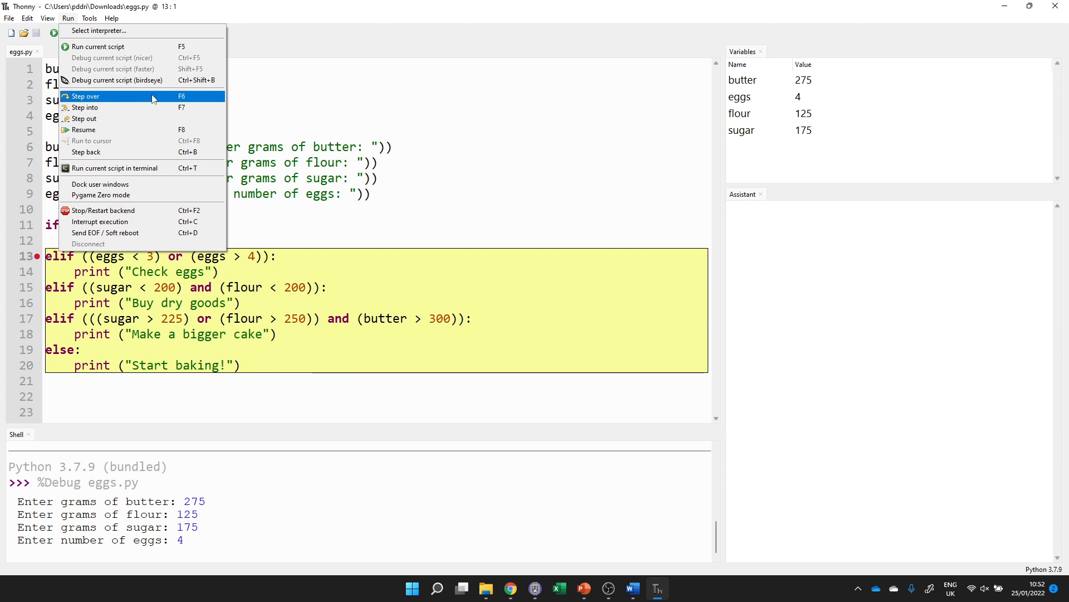
pyautogui.moveTo(84, 107)
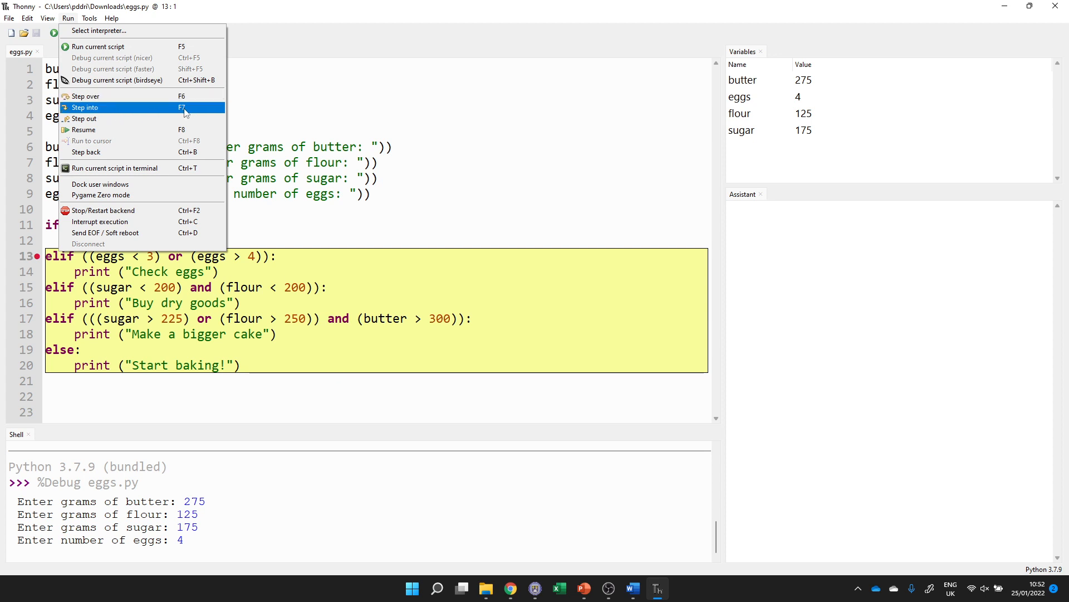
pyautogui.moveTo(354, 234)
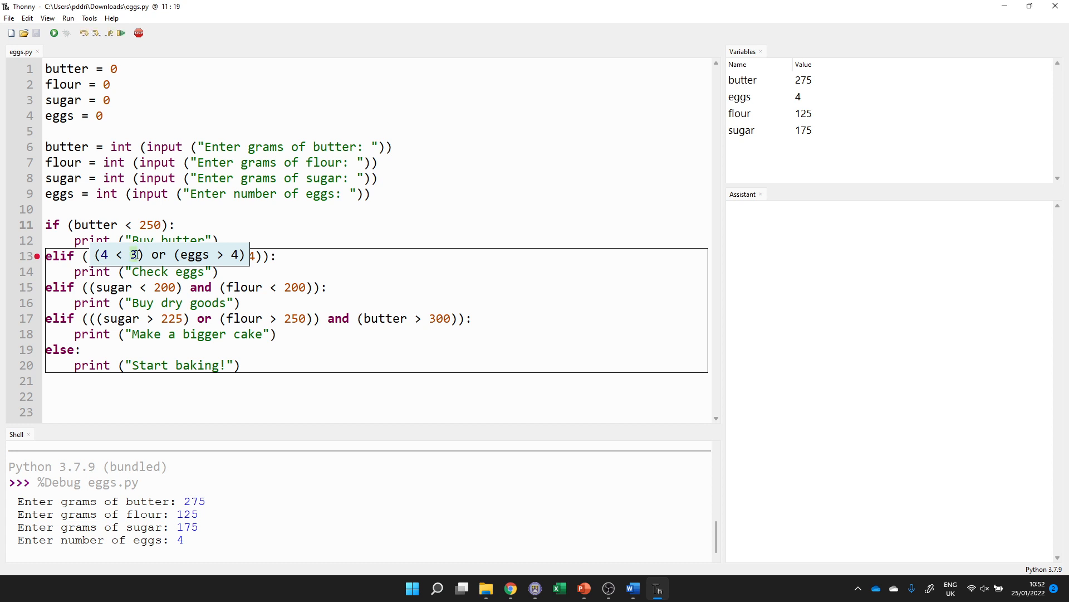
# Step past line 13 until line 15's sugar and flour conditions both show True.
pyautogui.moveTo(98, 254); pyautogui.dragTo(134, 255)
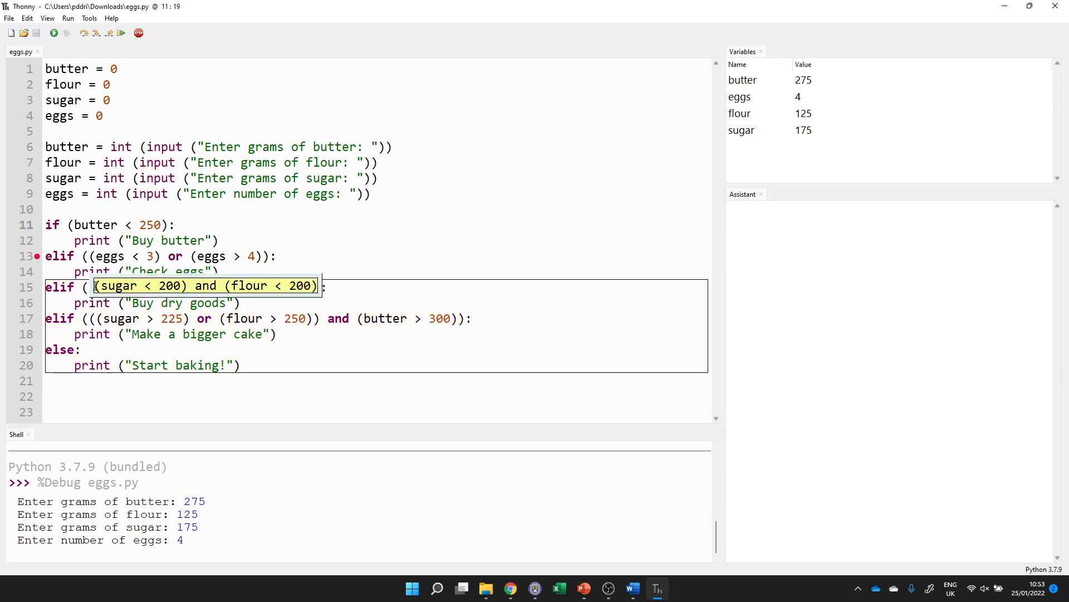
pyautogui.doubleClick(118, 286)
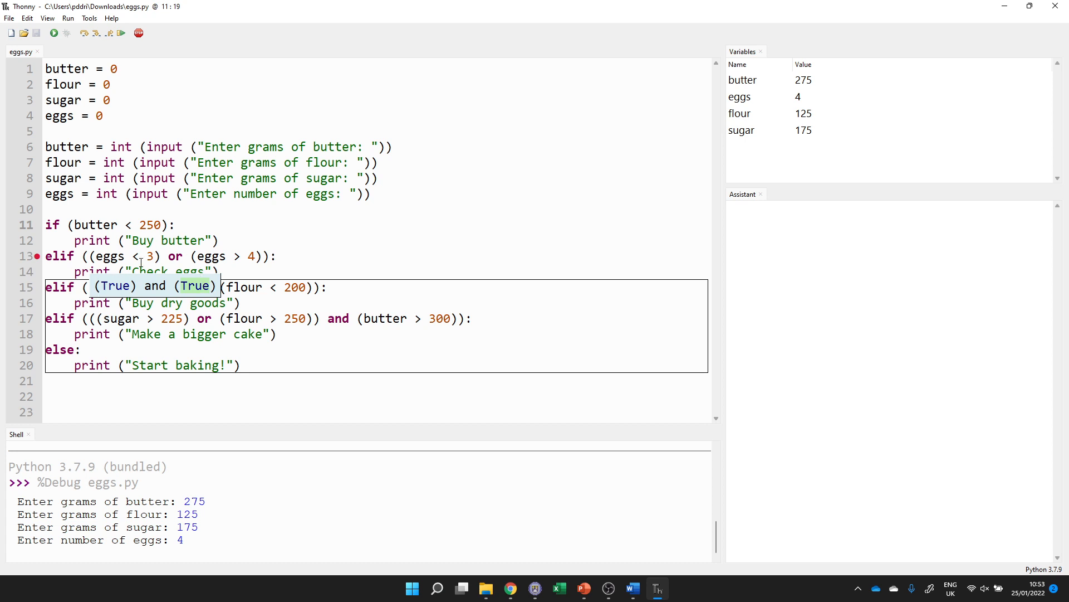
pyautogui.moveTo(176, 285)
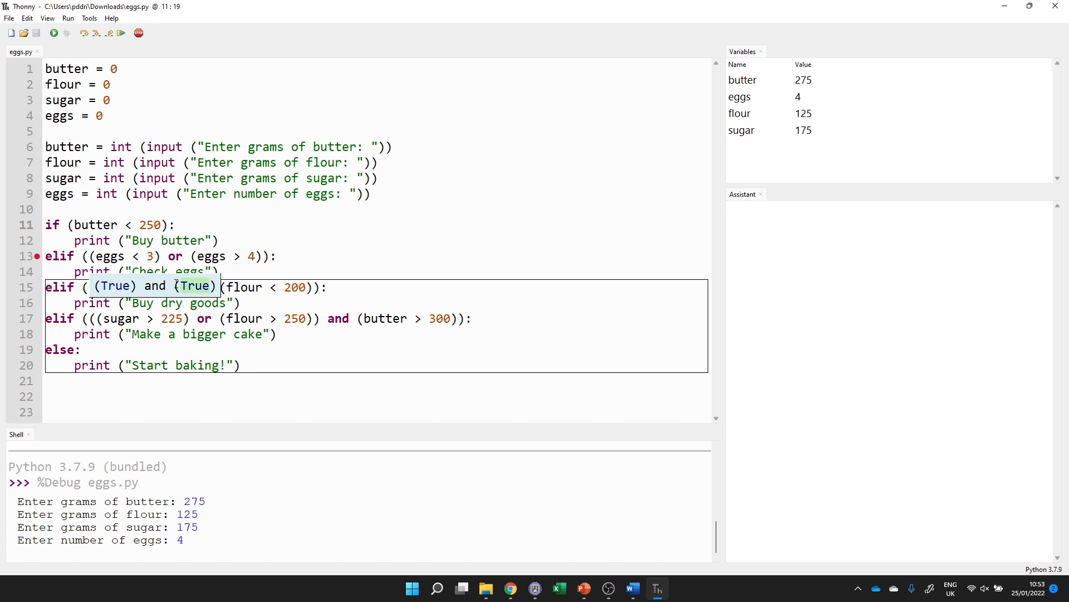
pyautogui.moveTo(150, 286)
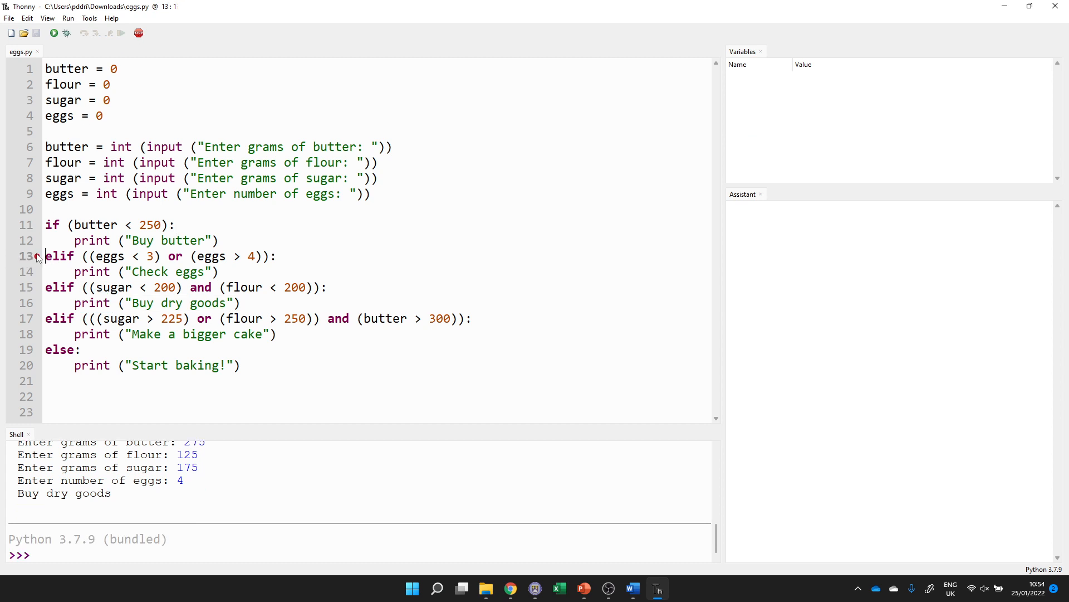
pyautogui.moveTo(42, 266)
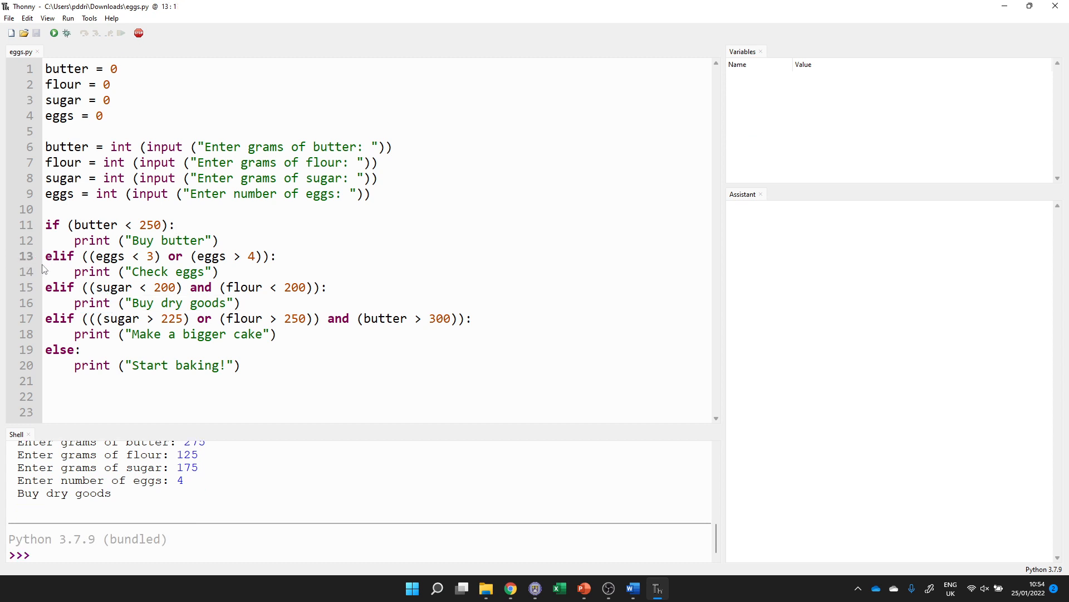
# Start a new eggs.py debug run, step into it, and enter 43, 3, 3, 3.
pyautogui.click(67, 17)
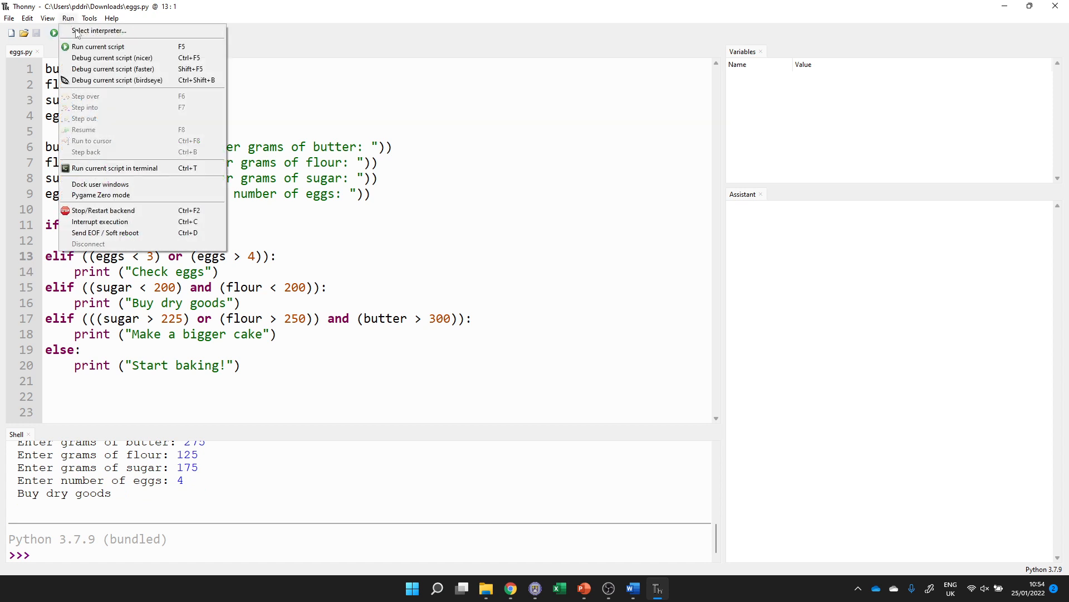
pyautogui.moveTo(111, 57)
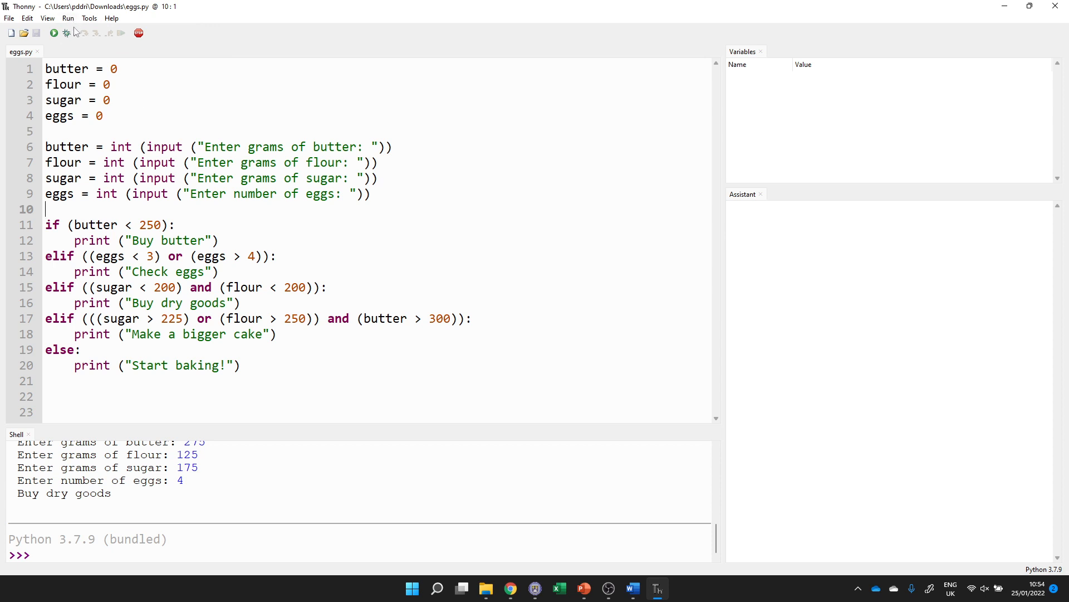
pyautogui.click(67, 18)
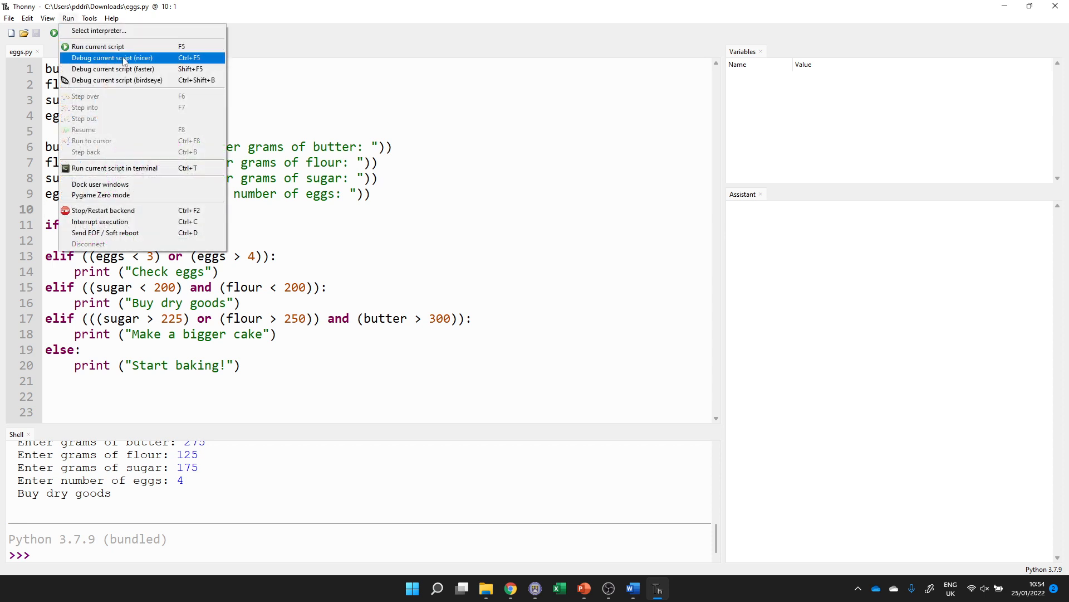
pyautogui.click(111, 58)
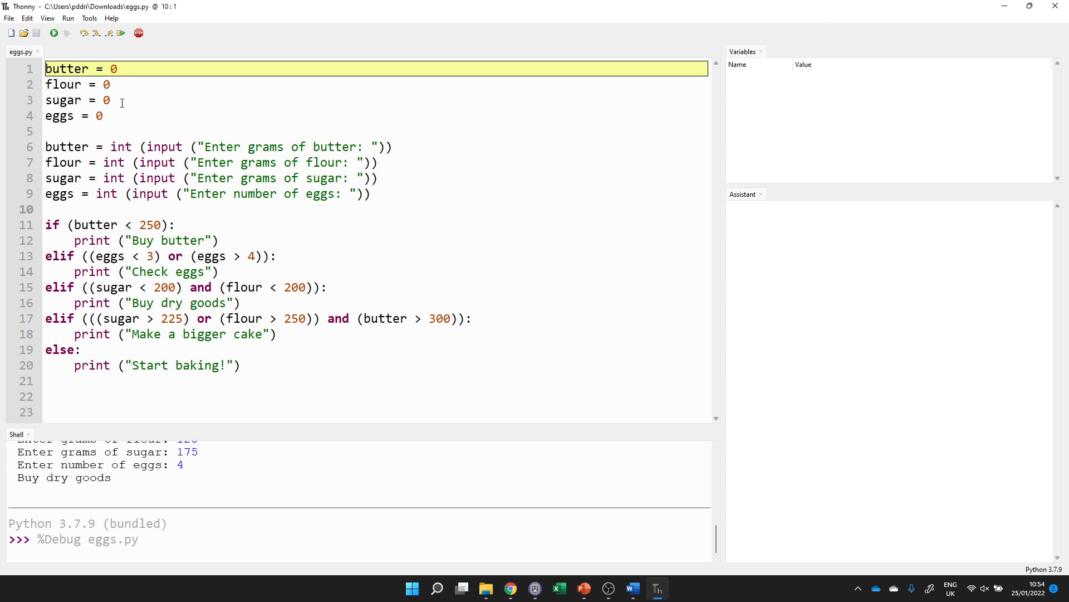
pyautogui.click(96, 33)
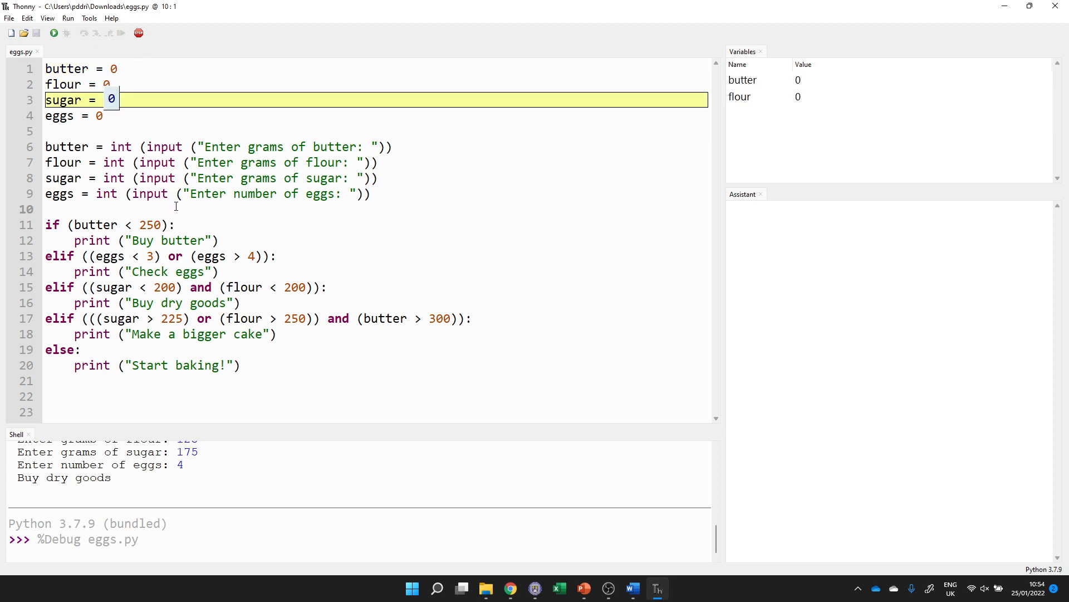
pyautogui.click(67, 18)
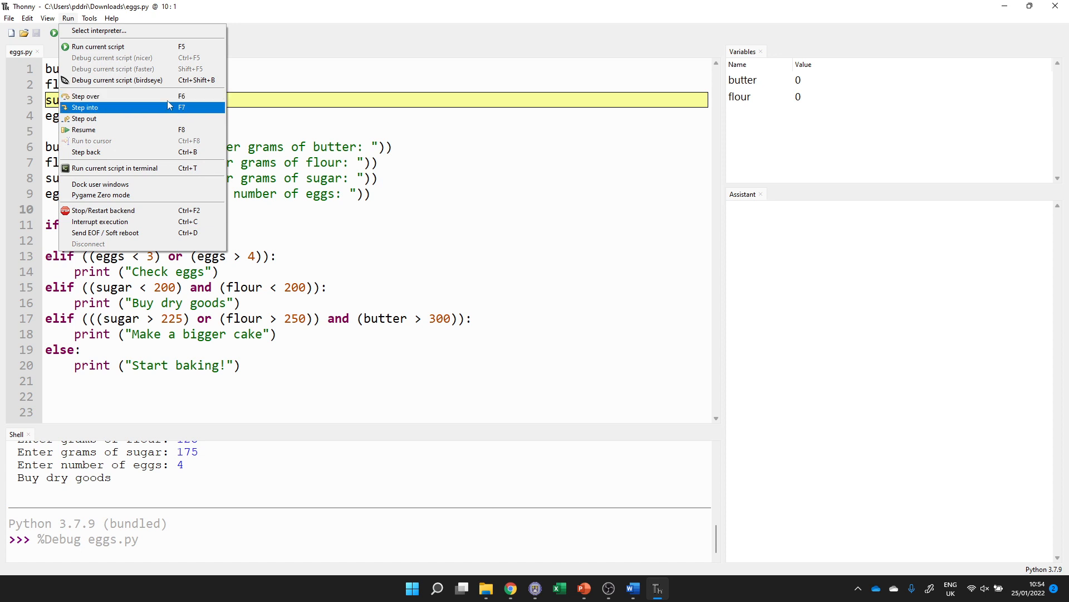
pyautogui.click(84, 96)
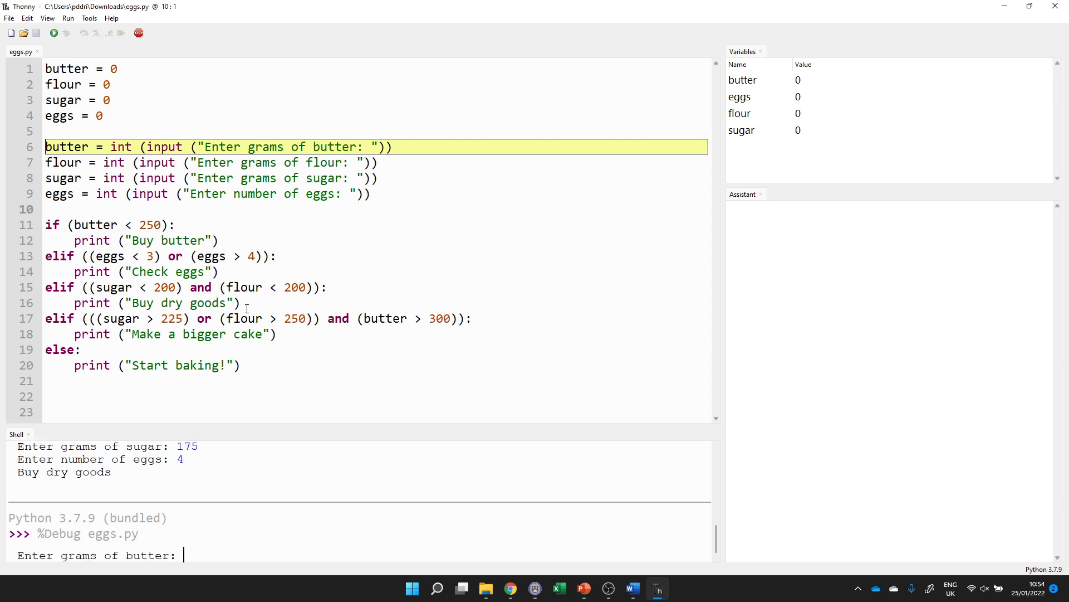
pyautogui.write('4')
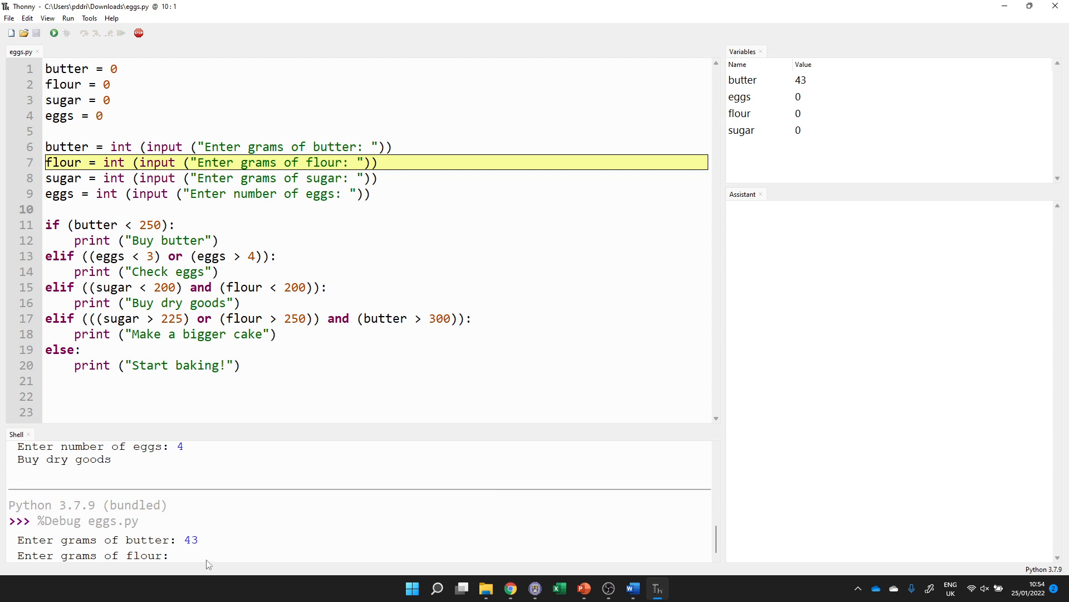
pyautogui.write('3')
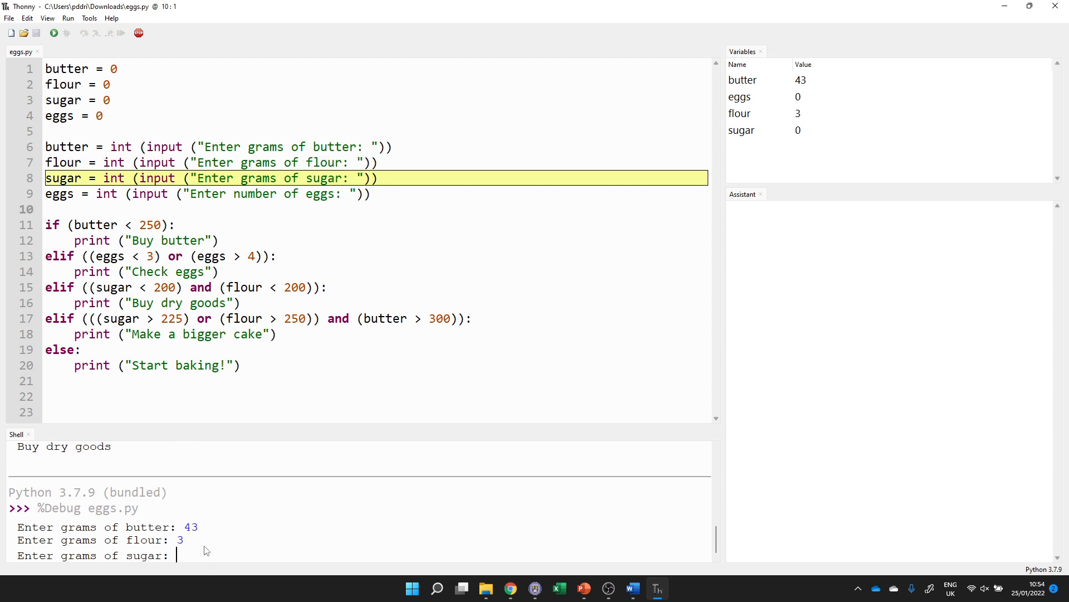
pyautogui.write('3')
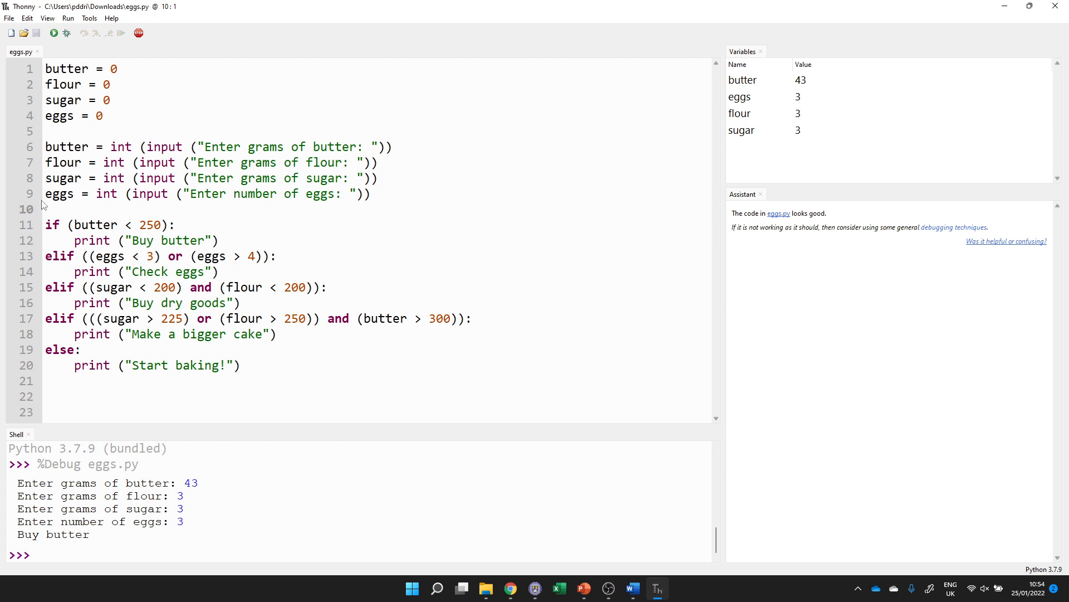
# Scroll to Activity 4 in the CT16 worksheet and follow its create.withcode.uk starter-code link.
pyautogui.click(631, 588)
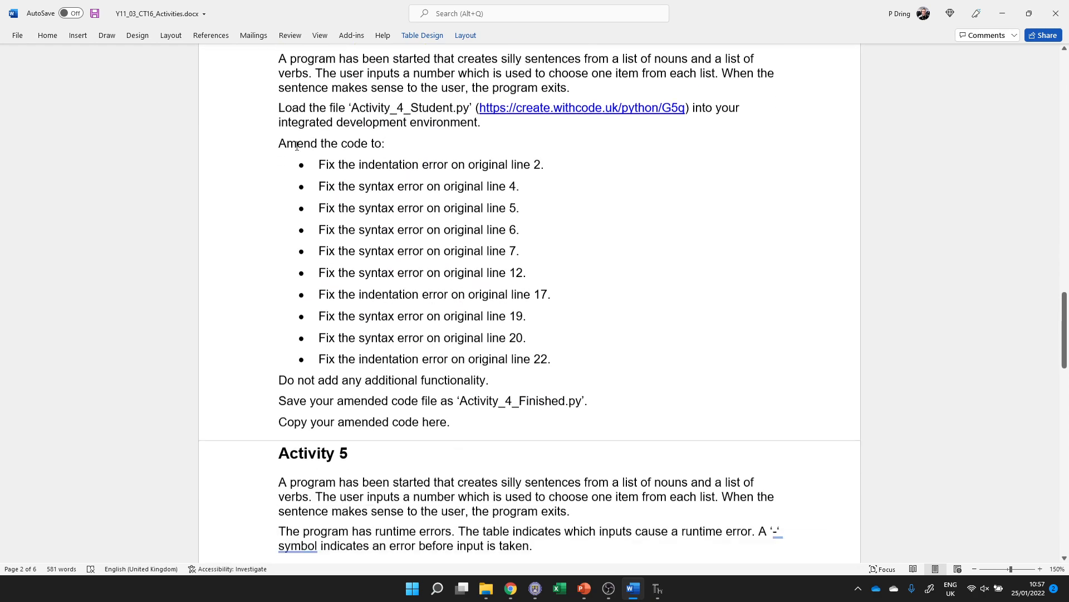
pyautogui.scroll(-3)
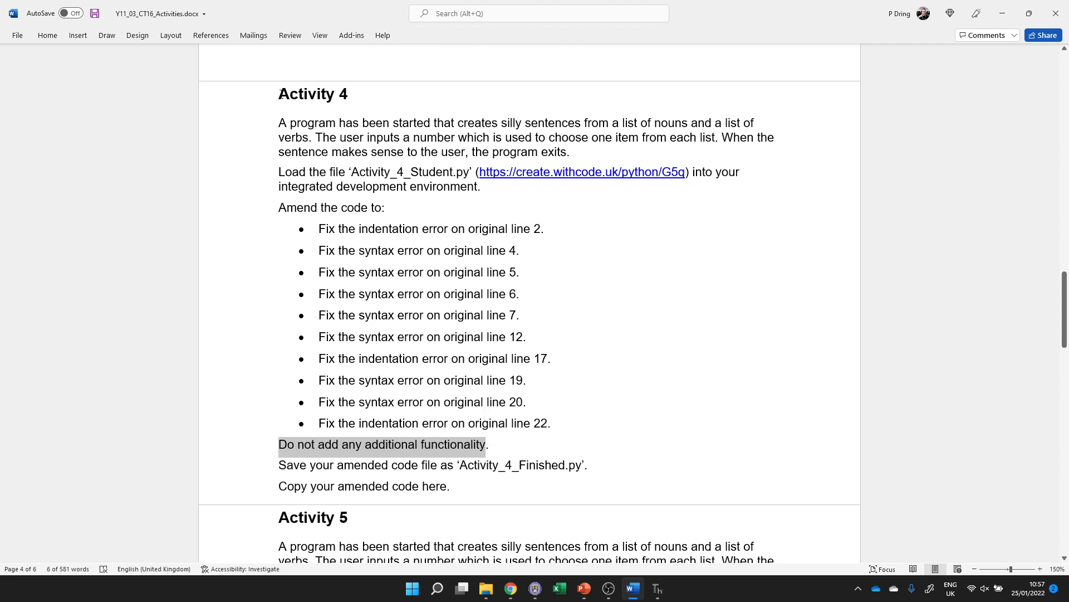
pyautogui.moveTo(268, 368)
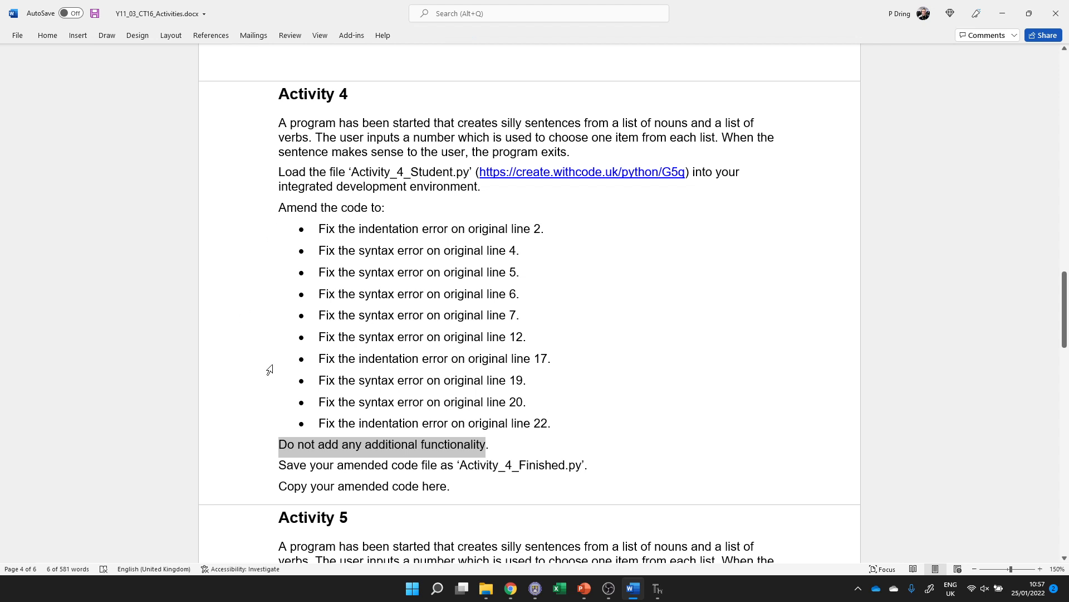
pyautogui.click(383, 444)
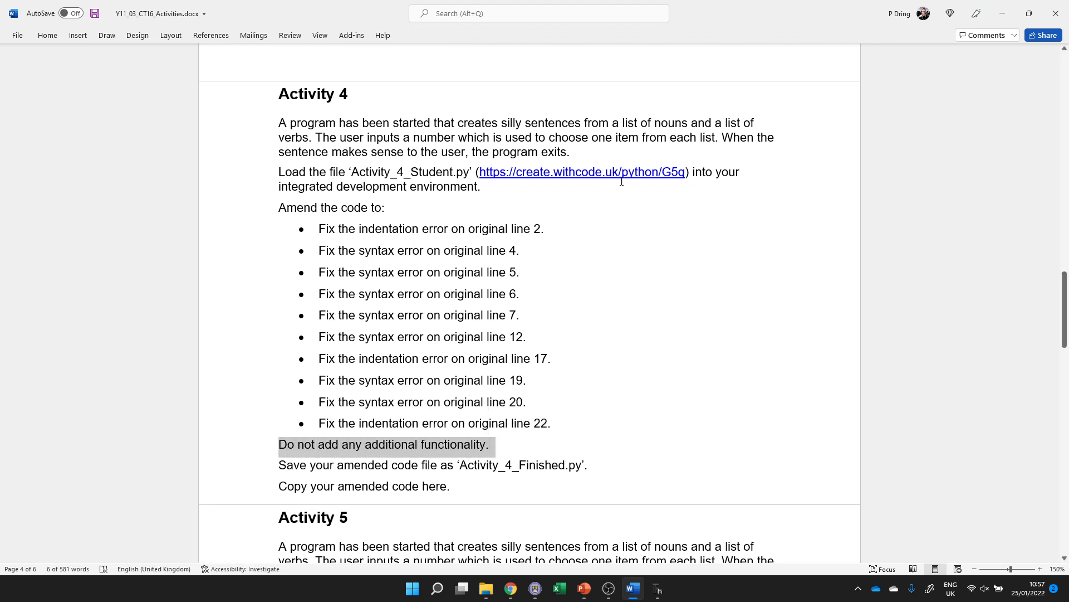
pyautogui.click(583, 172)
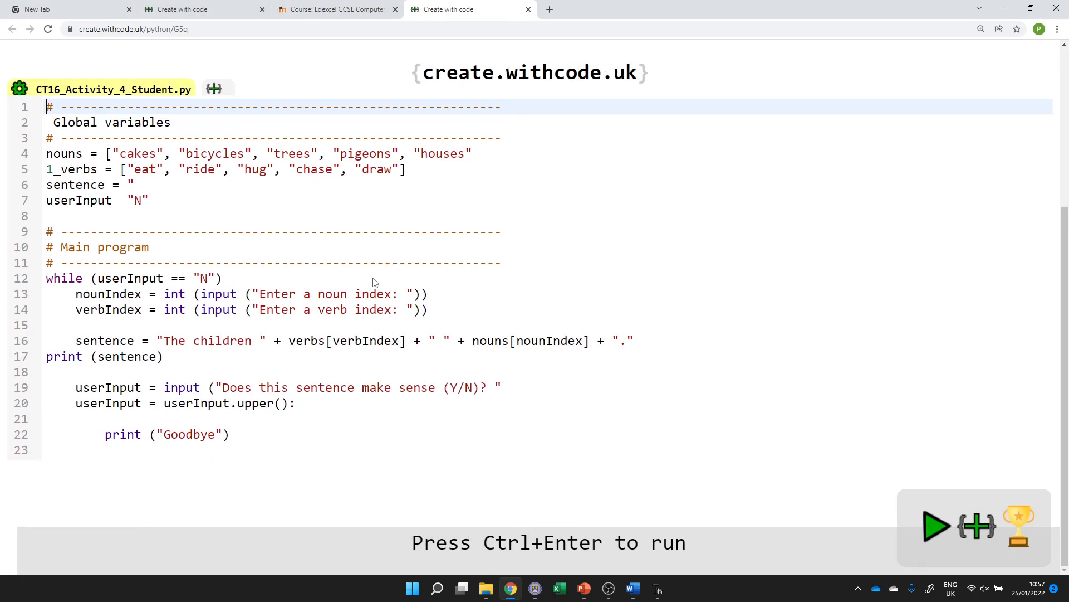
# Select the word 'while' on line 12 of CT16_Activity_4_Student.py.
pyautogui.doubleClick(64, 278)
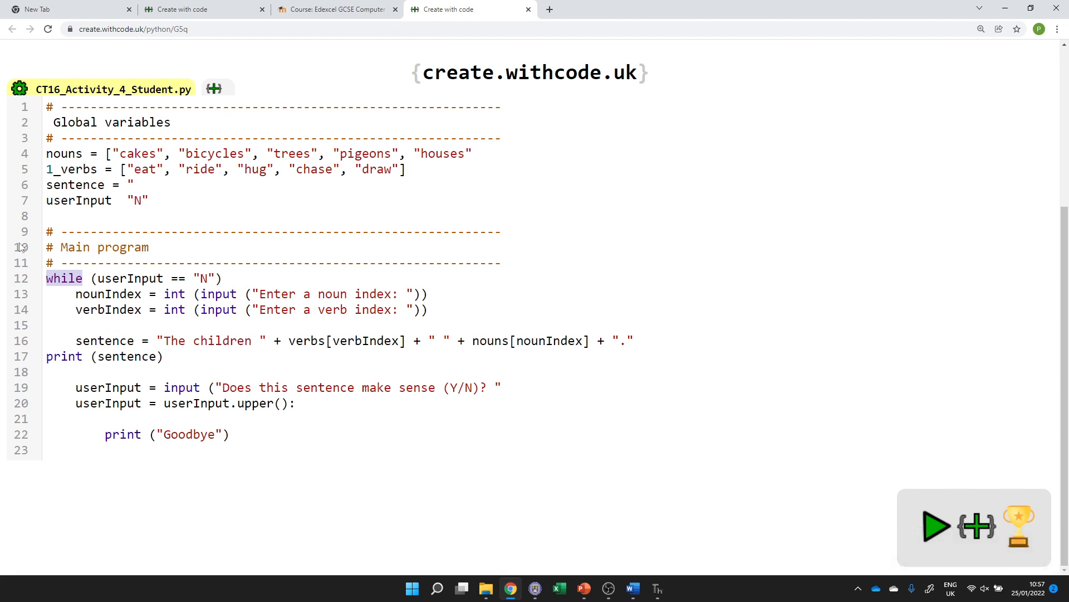
pyautogui.moveTo(94, 194)
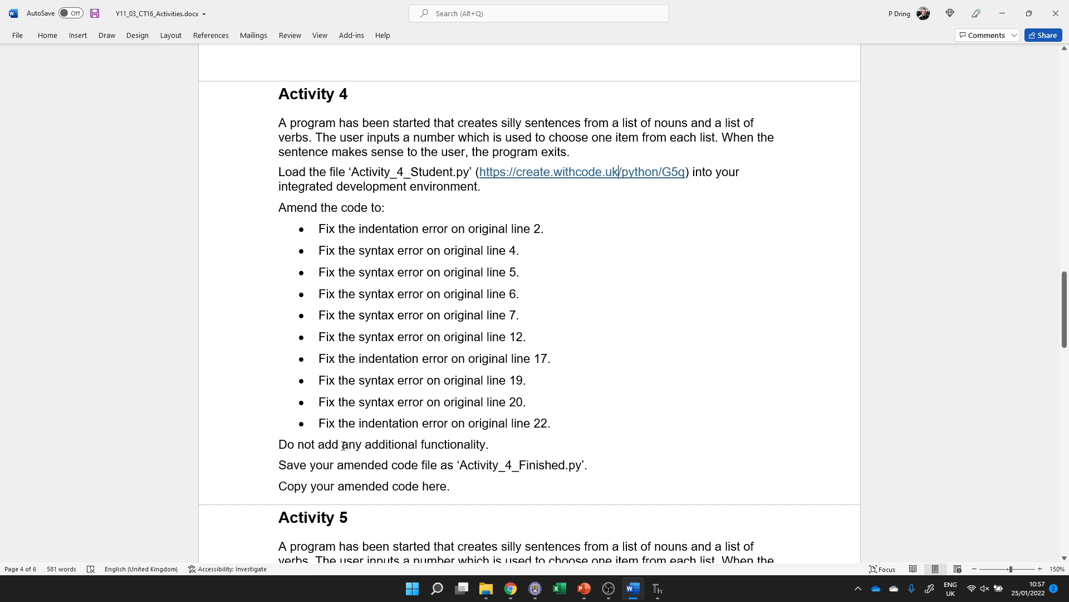
# Select the Activity 4 bullet 'Fix the syntax error on original line 4.'.
pyautogui.tripleClick(383, 444)
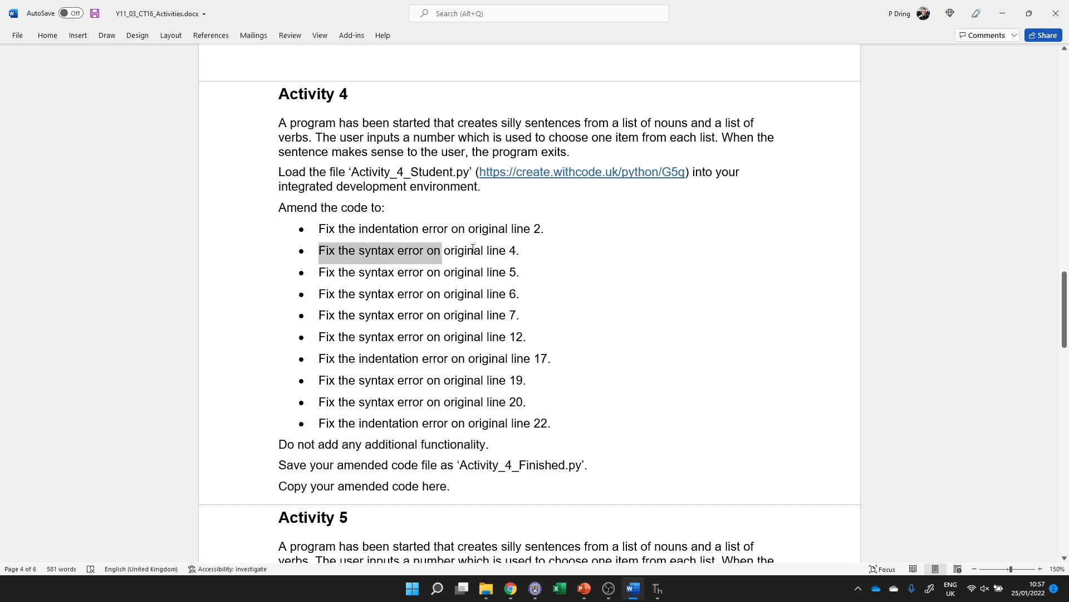
pyautogui.moveTo(441, 250); pyautogui.dragTo(519, 250)
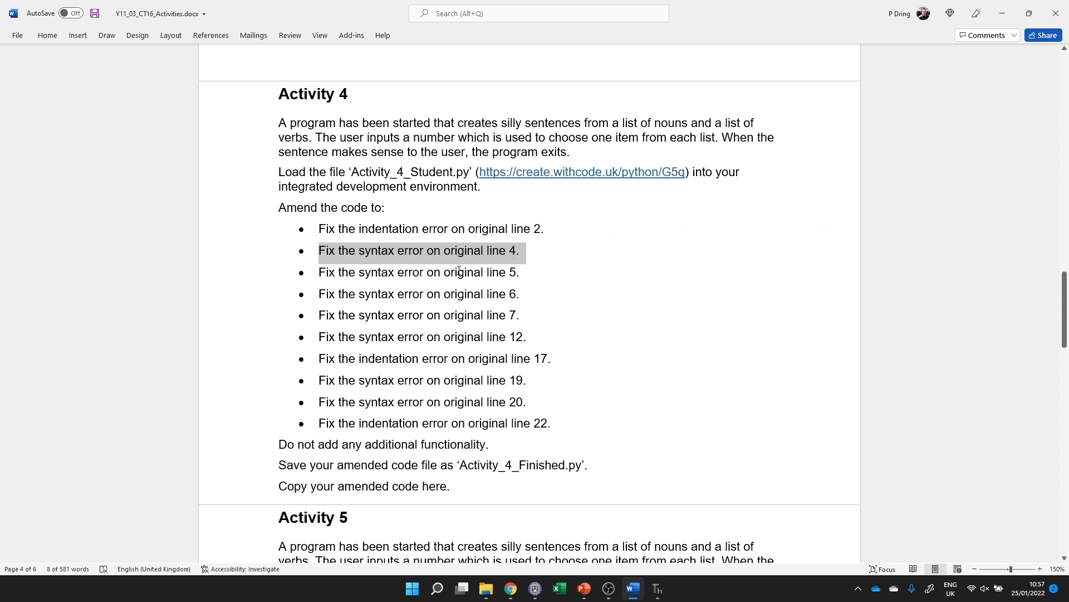
pyautogui.moveTo(410, 278)
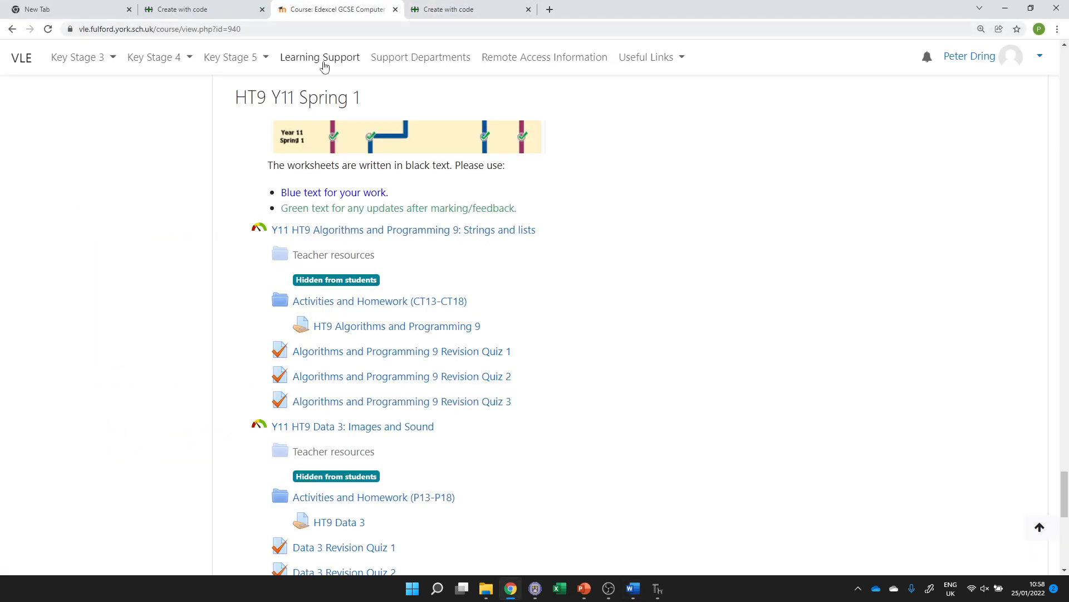
pyautogui.moveTo(396, 325)
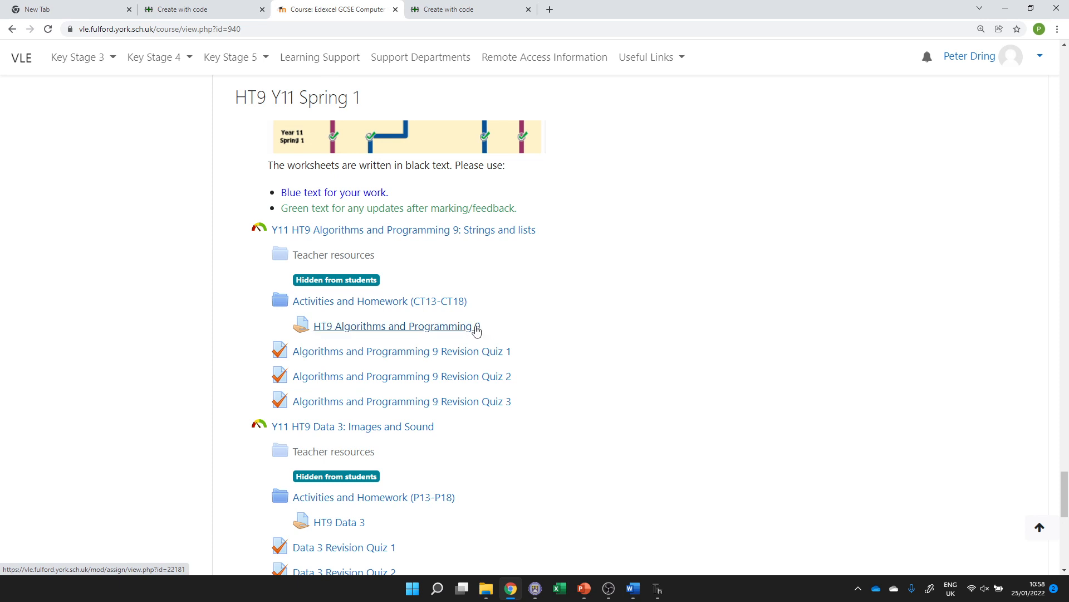
pyautogui.moveTo(317, 315)
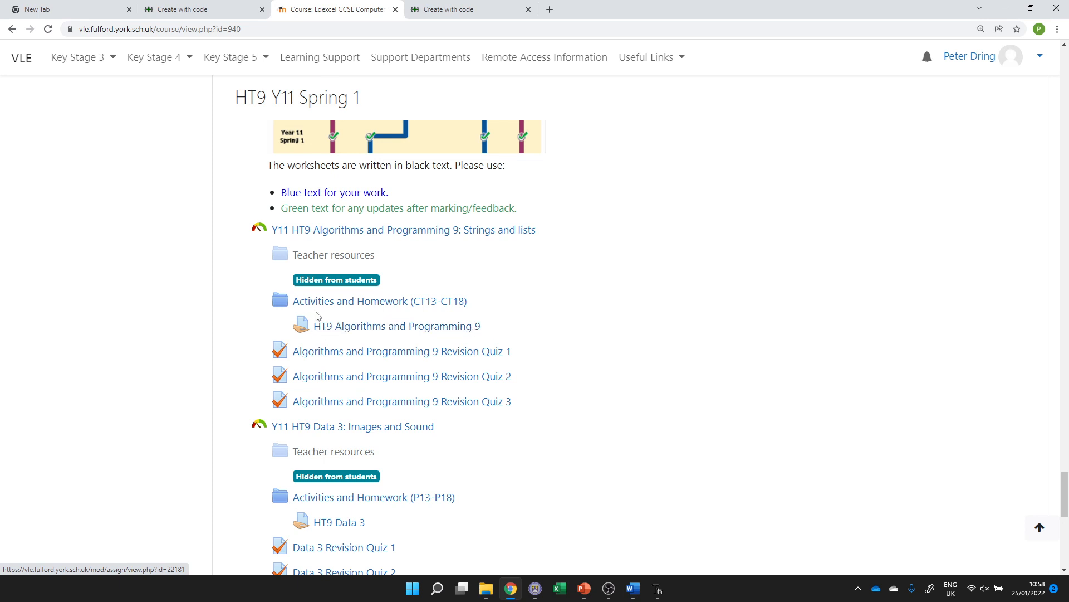